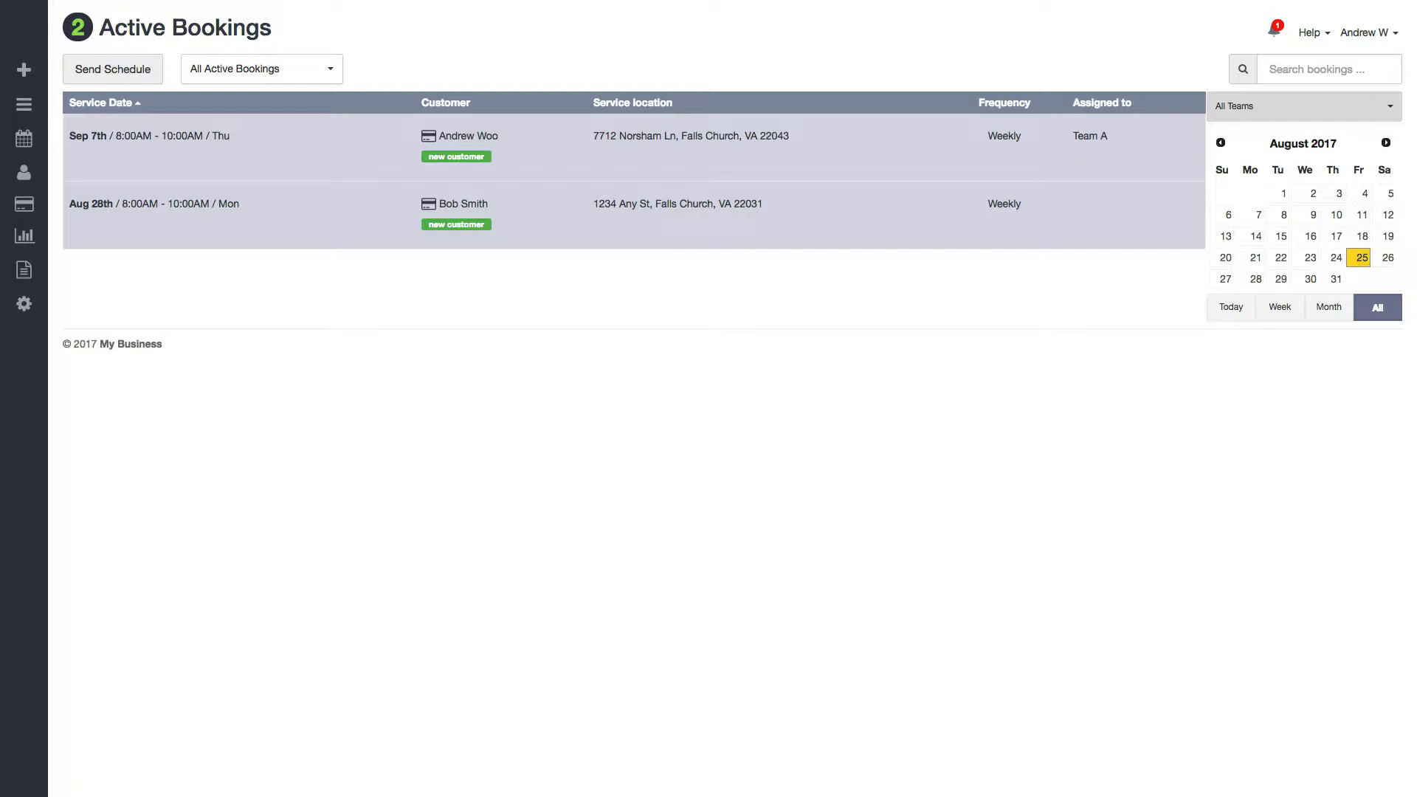
mouse_move(329, 448)
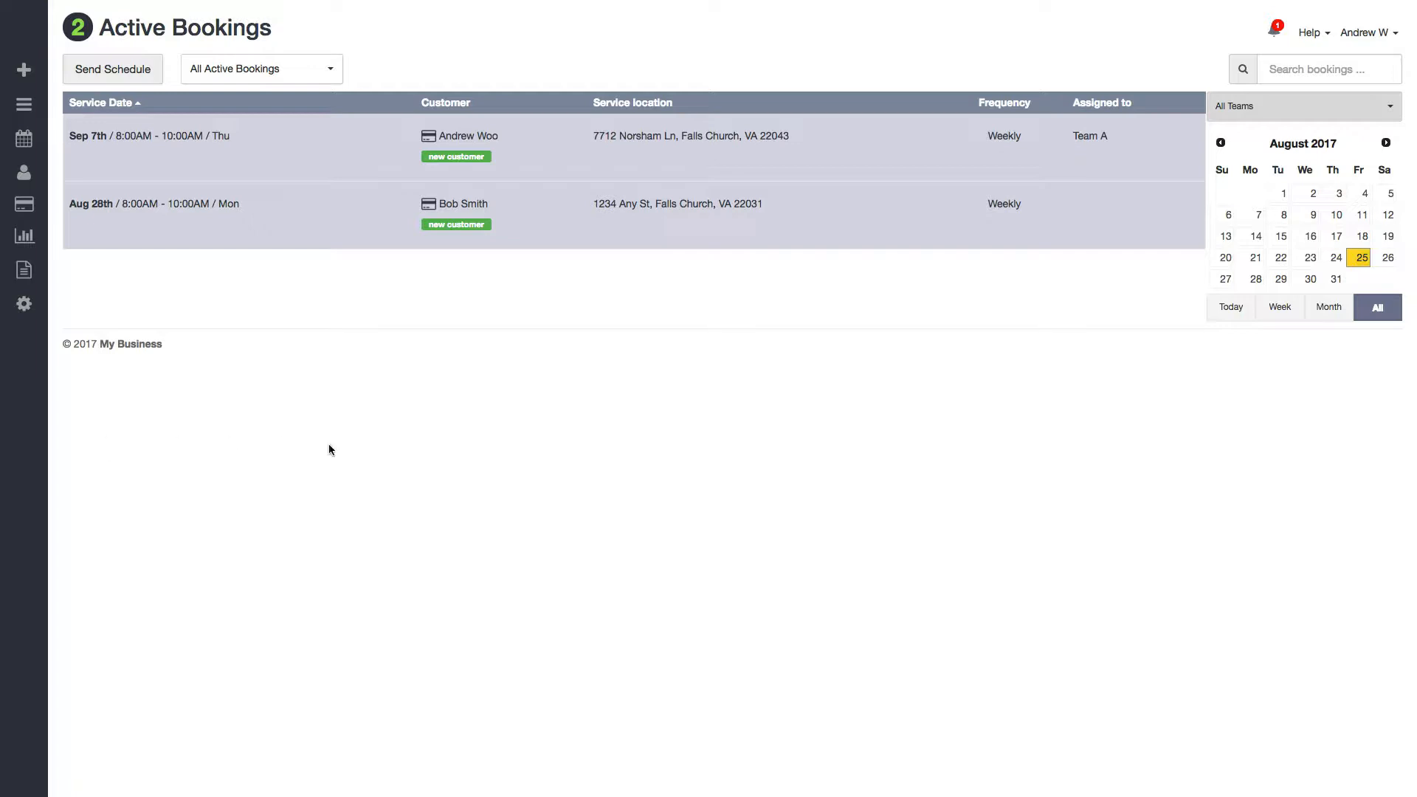
mouse_move(25, 302)
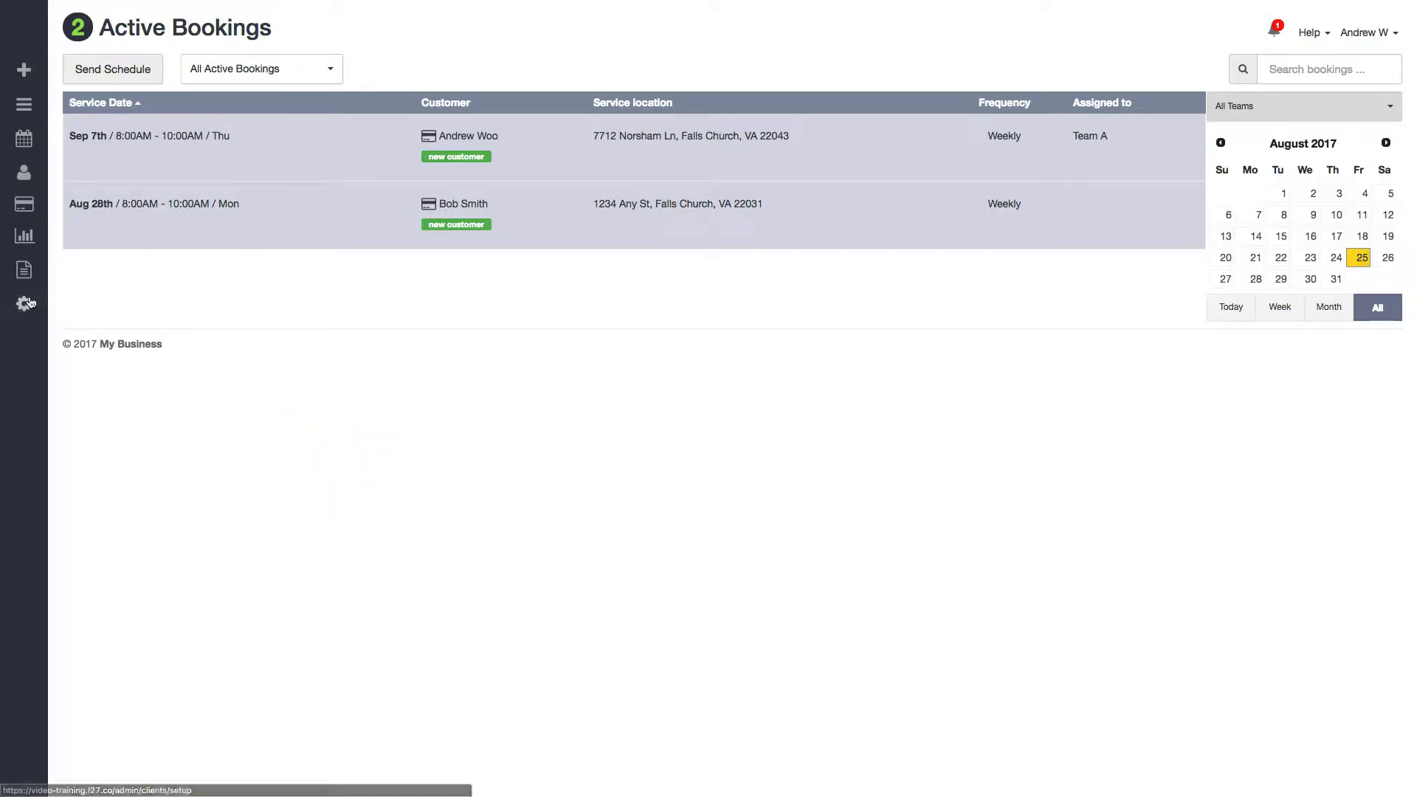
Step: Navigate from Settings through the People section to the Office Staff list
left_click(25, 303)
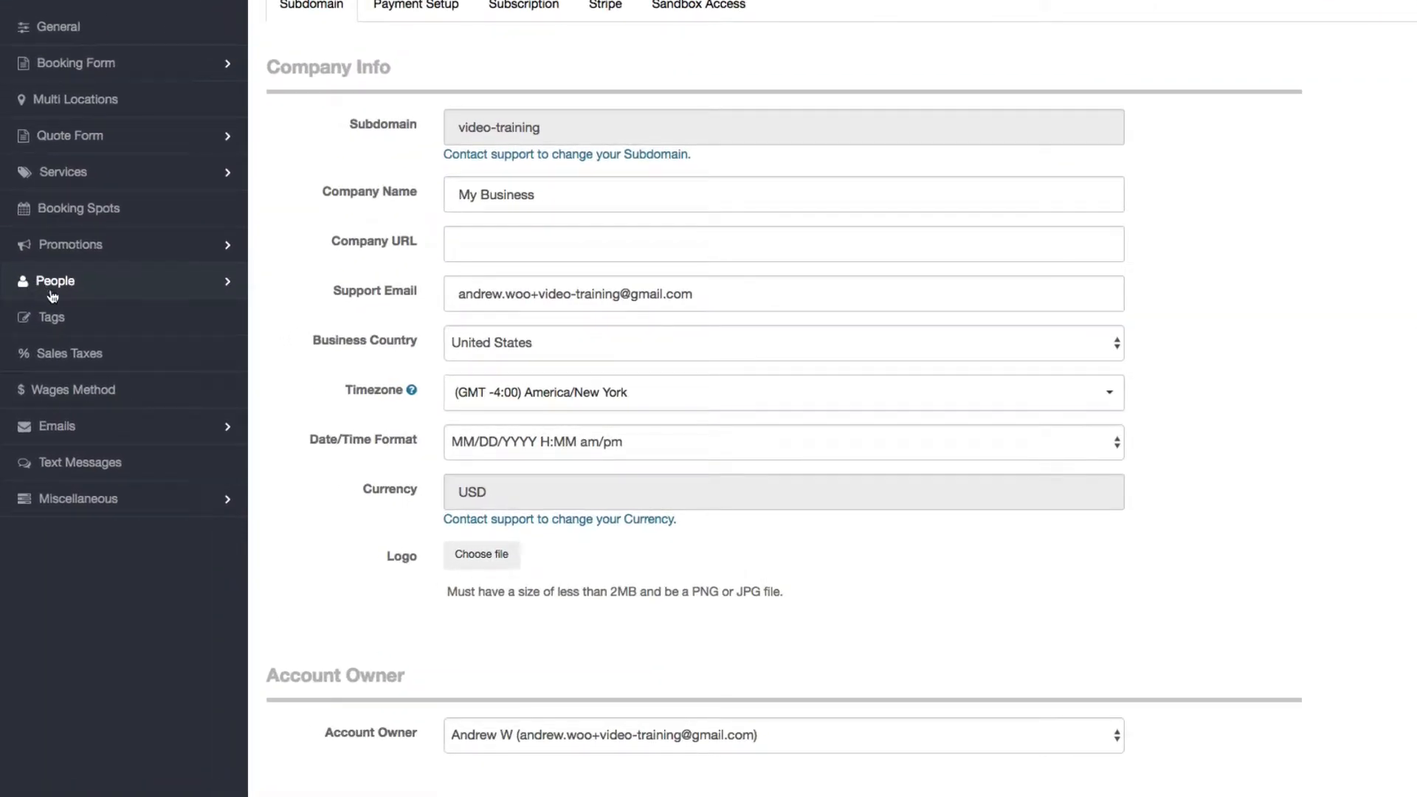
left_click(55, 281)
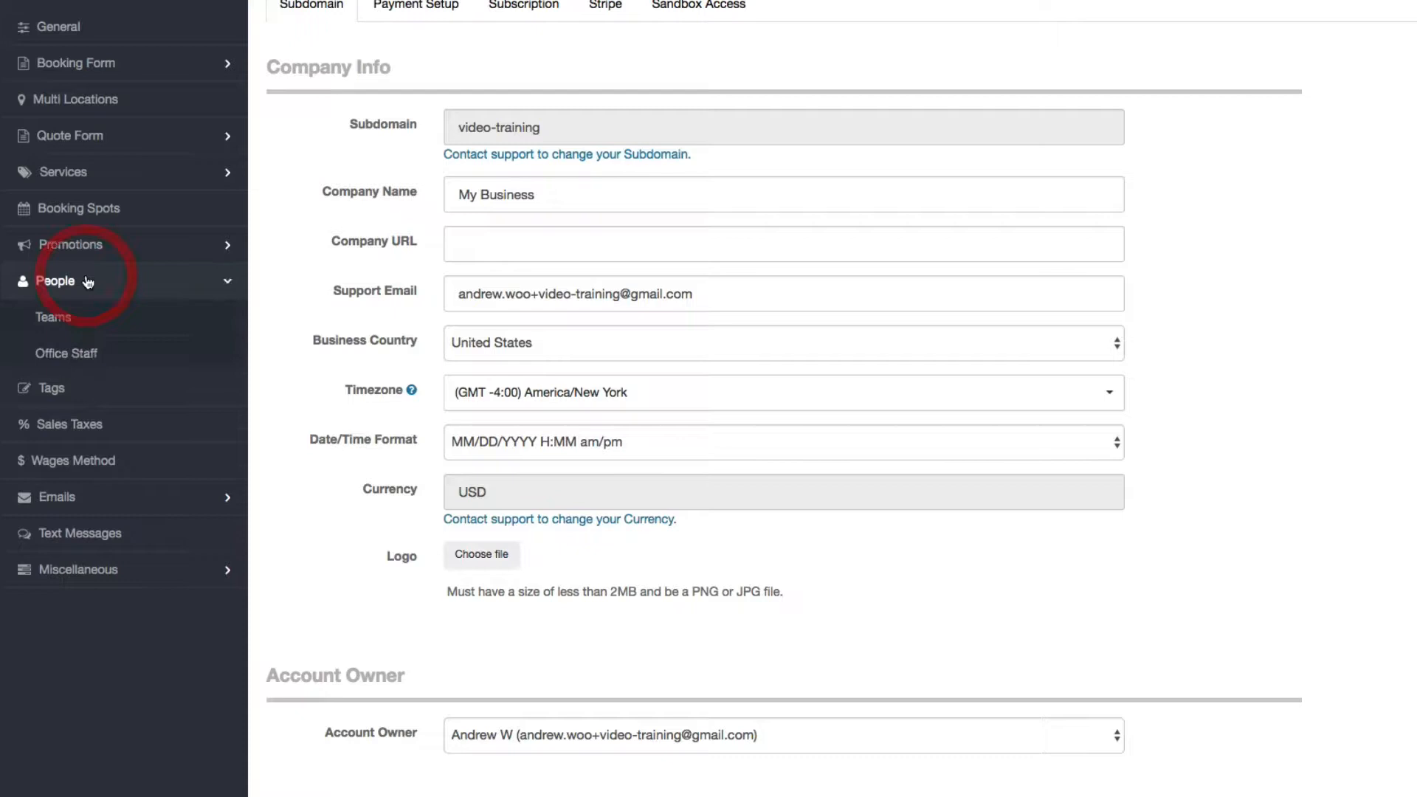
left_click(66, 353)
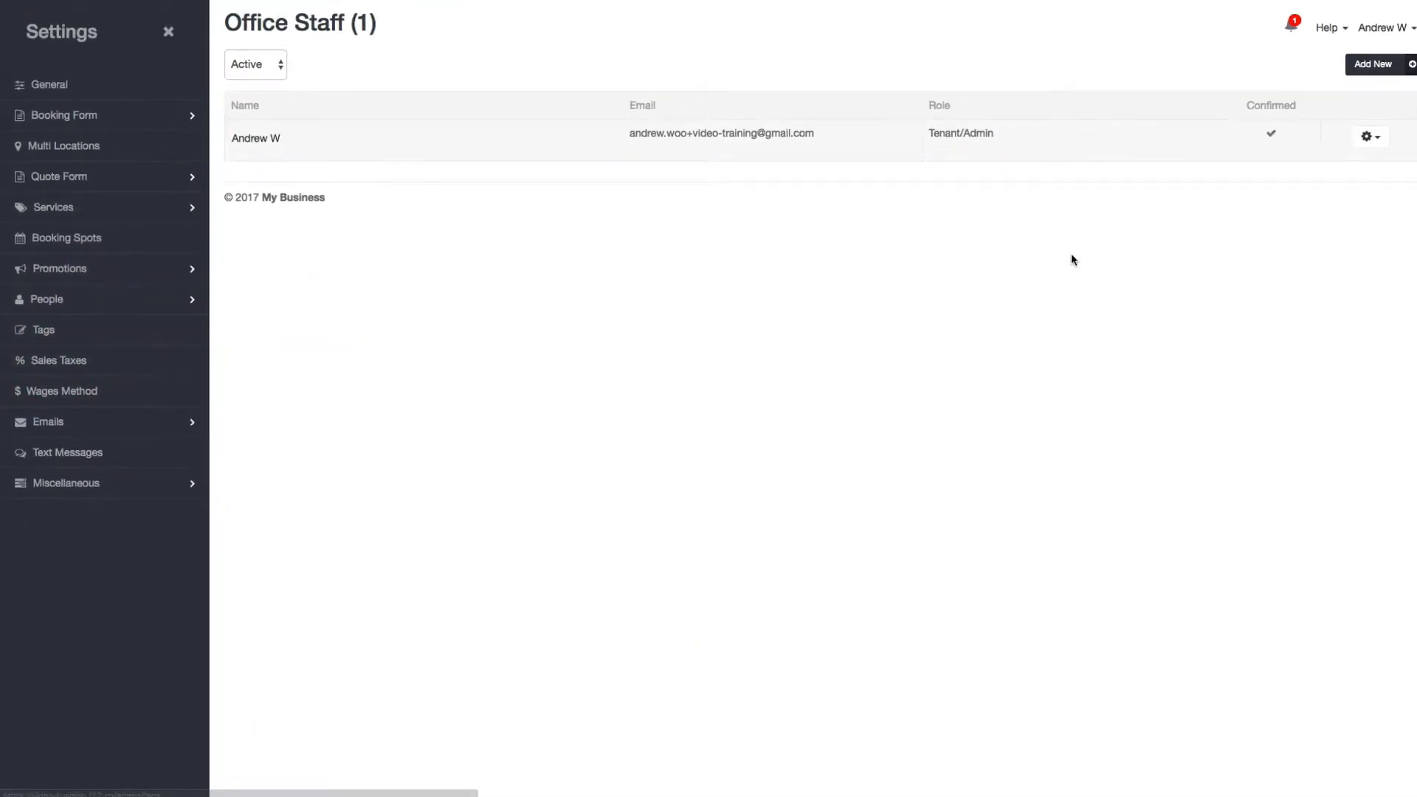
Step: Start a New Office Staff Member form via Add New
left_click(1373, 63)
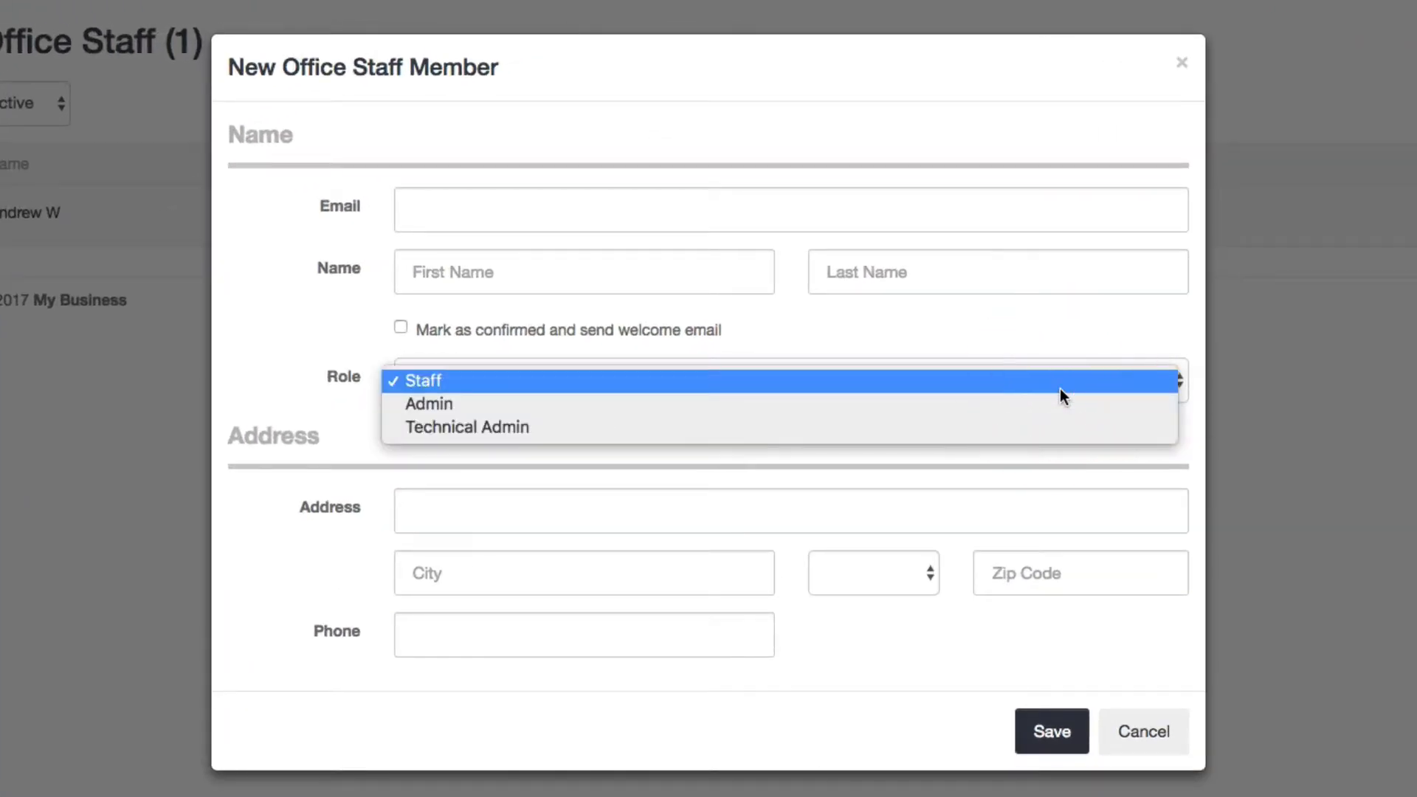
mouse_move(413, 388)
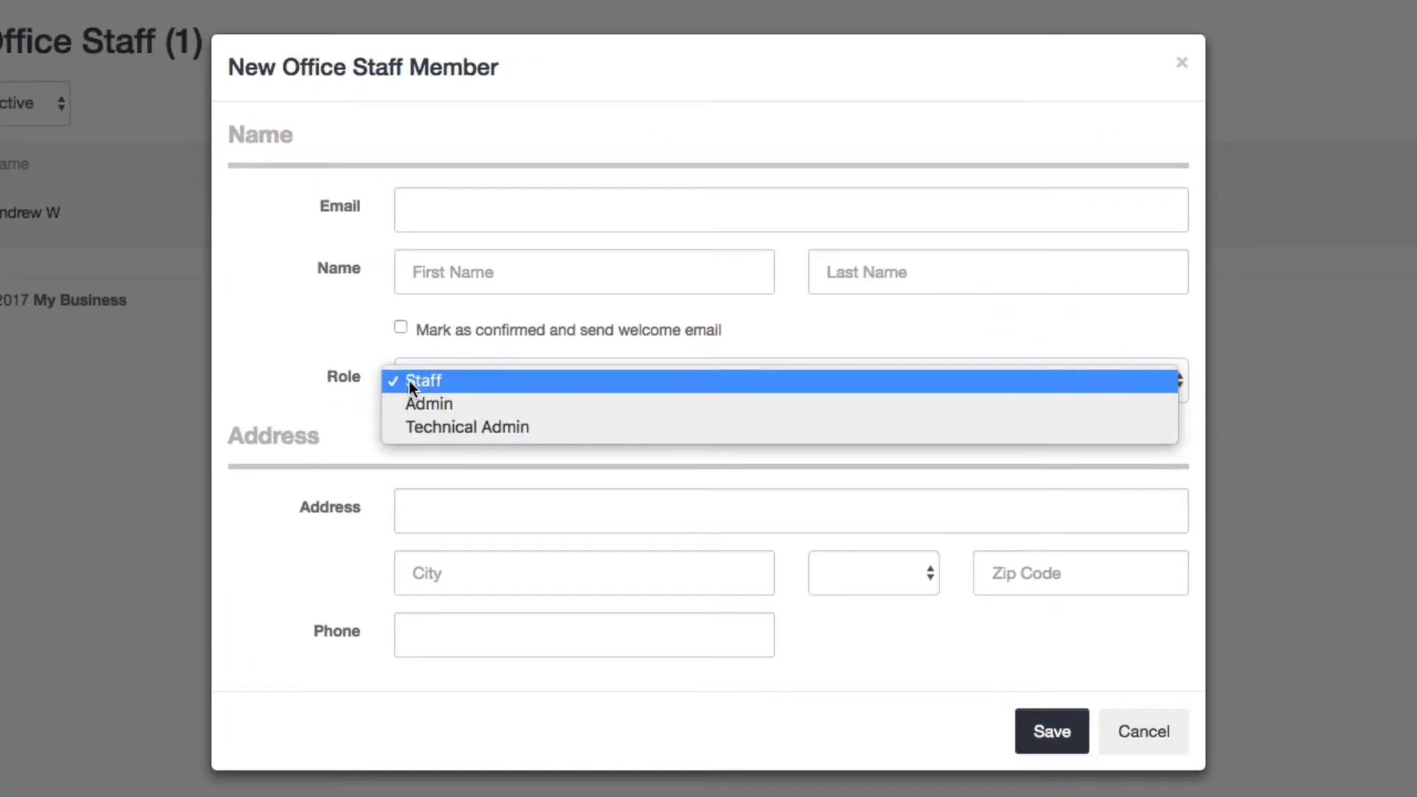
mouse_move(369, 386)
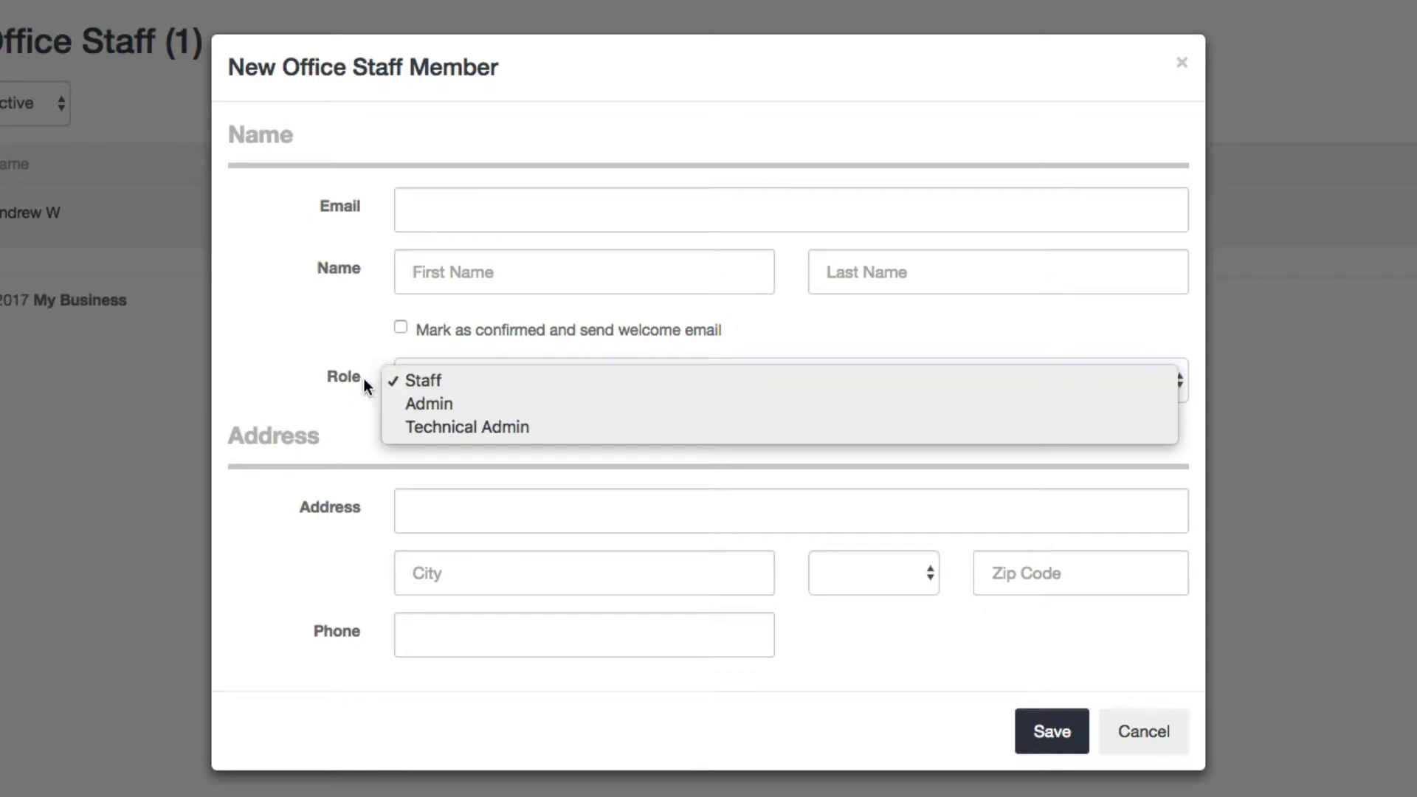
mouse_move(420, 381)
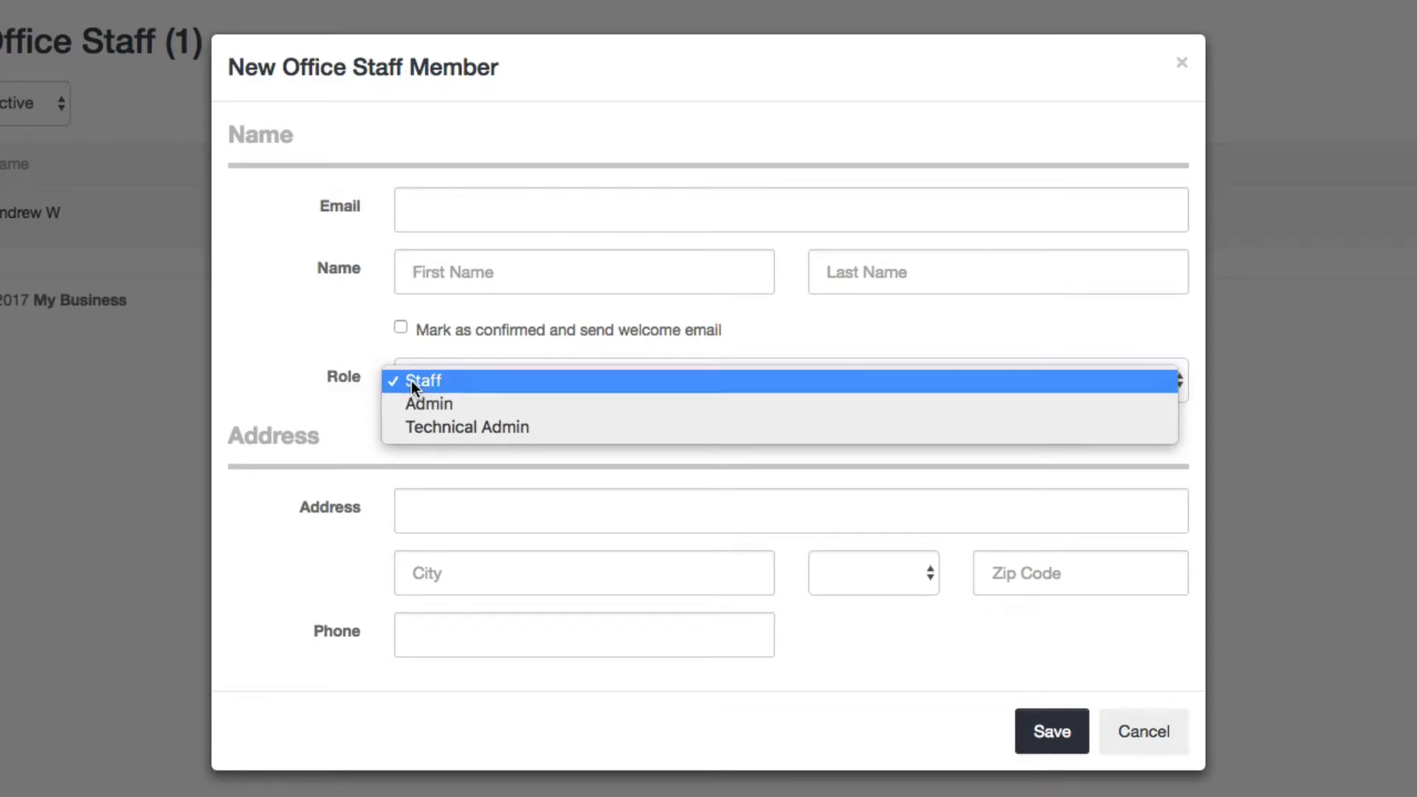
mouse_move(468, 426)
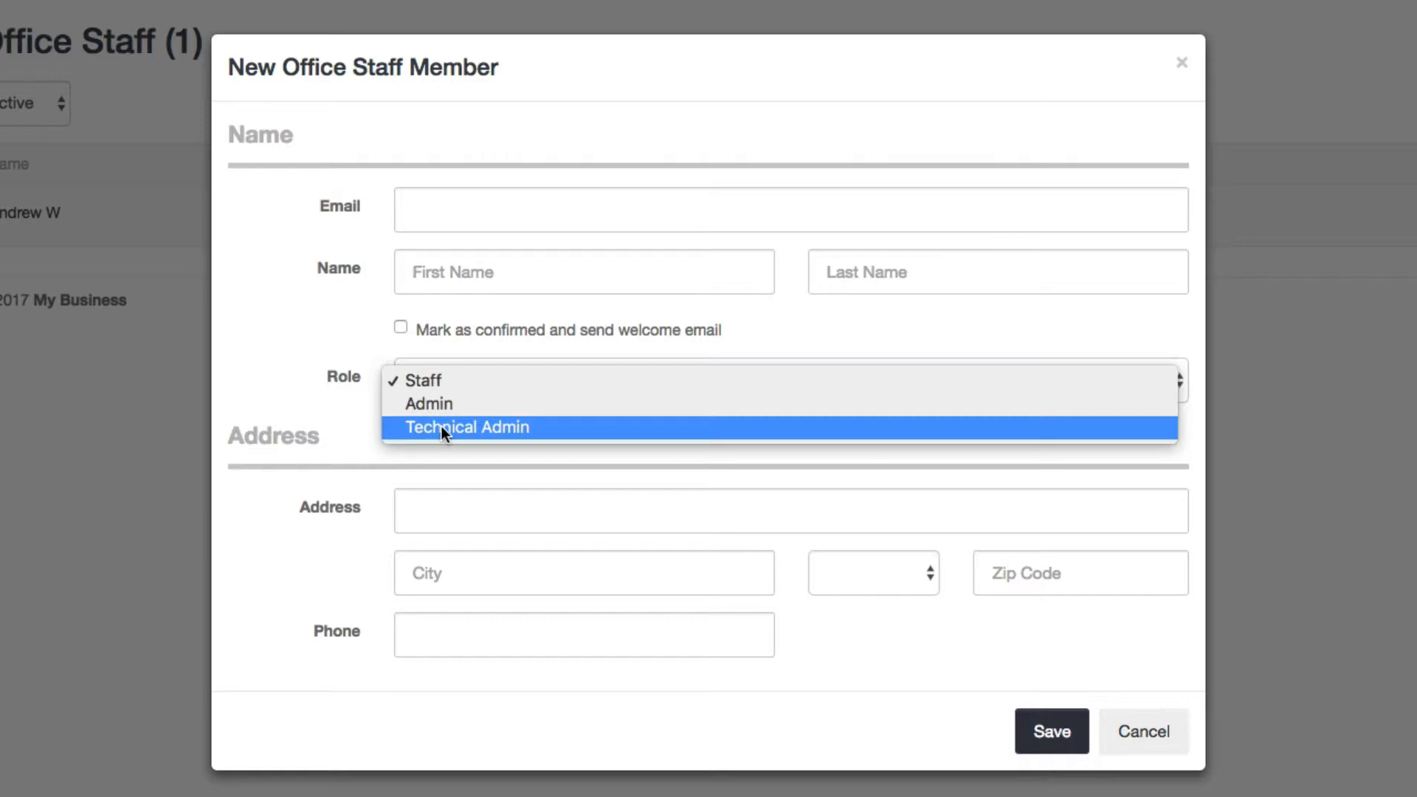
mouse_move(445, 432)
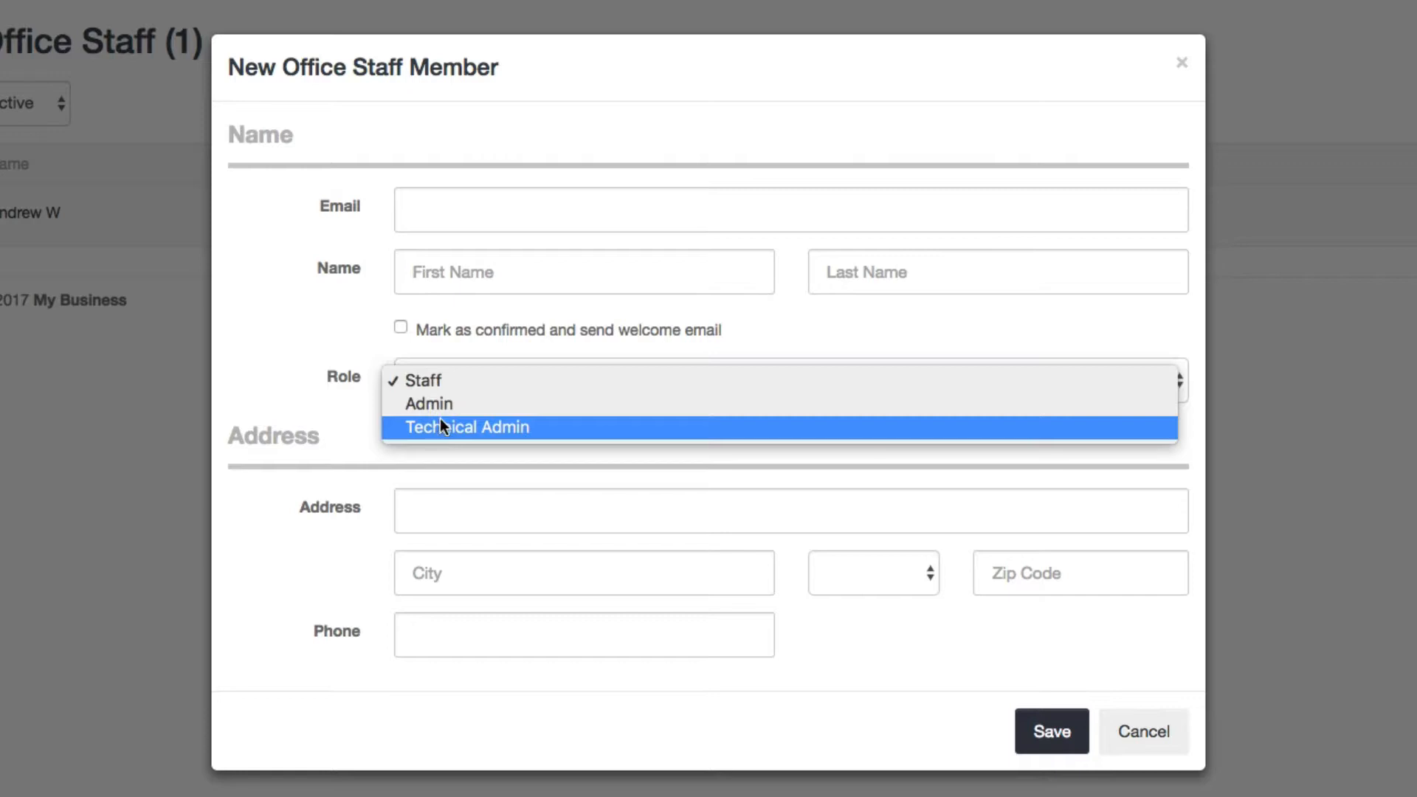
mouse_move(437, 404)
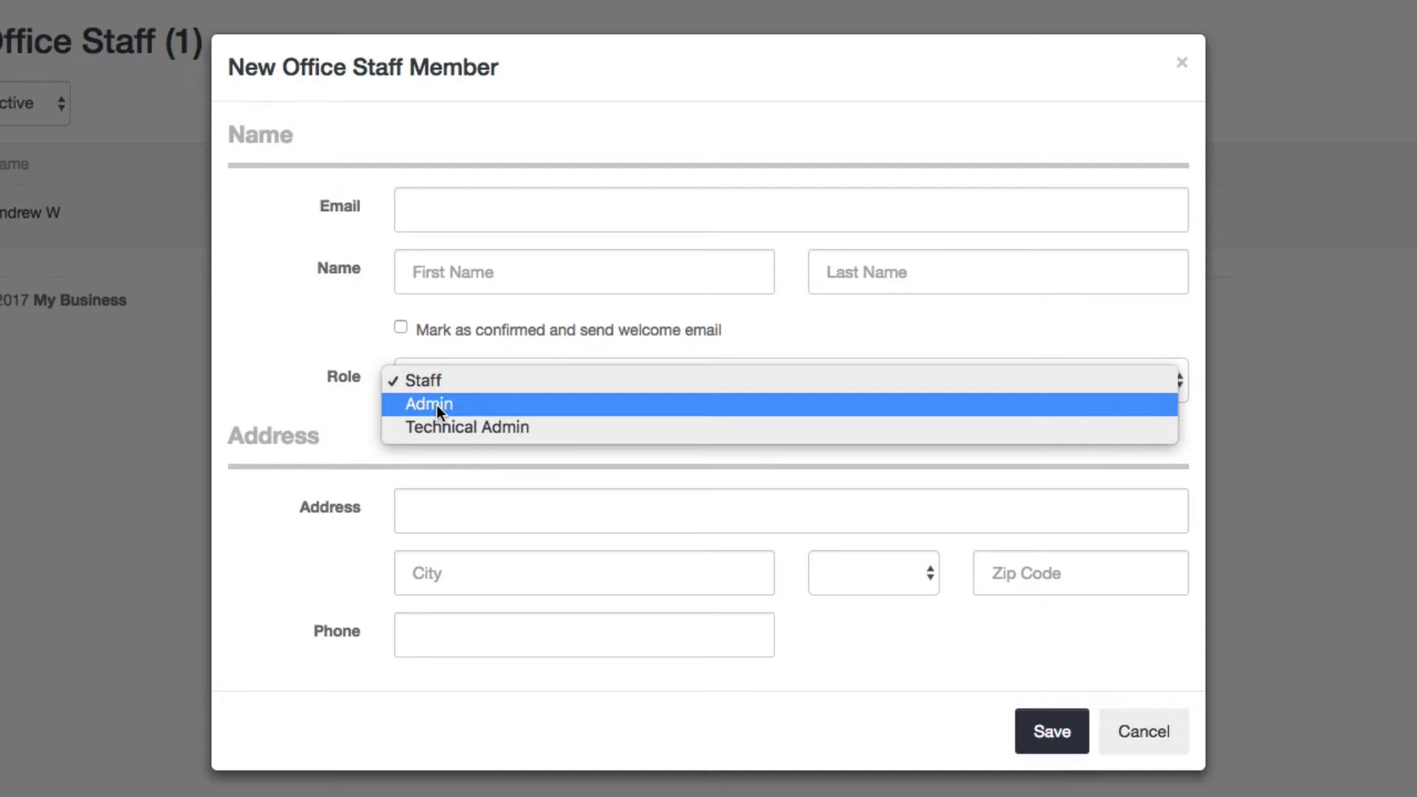
Step: Enter name Staff User with a staff@ email and mark the member as confirmed
left_click(424, 379)
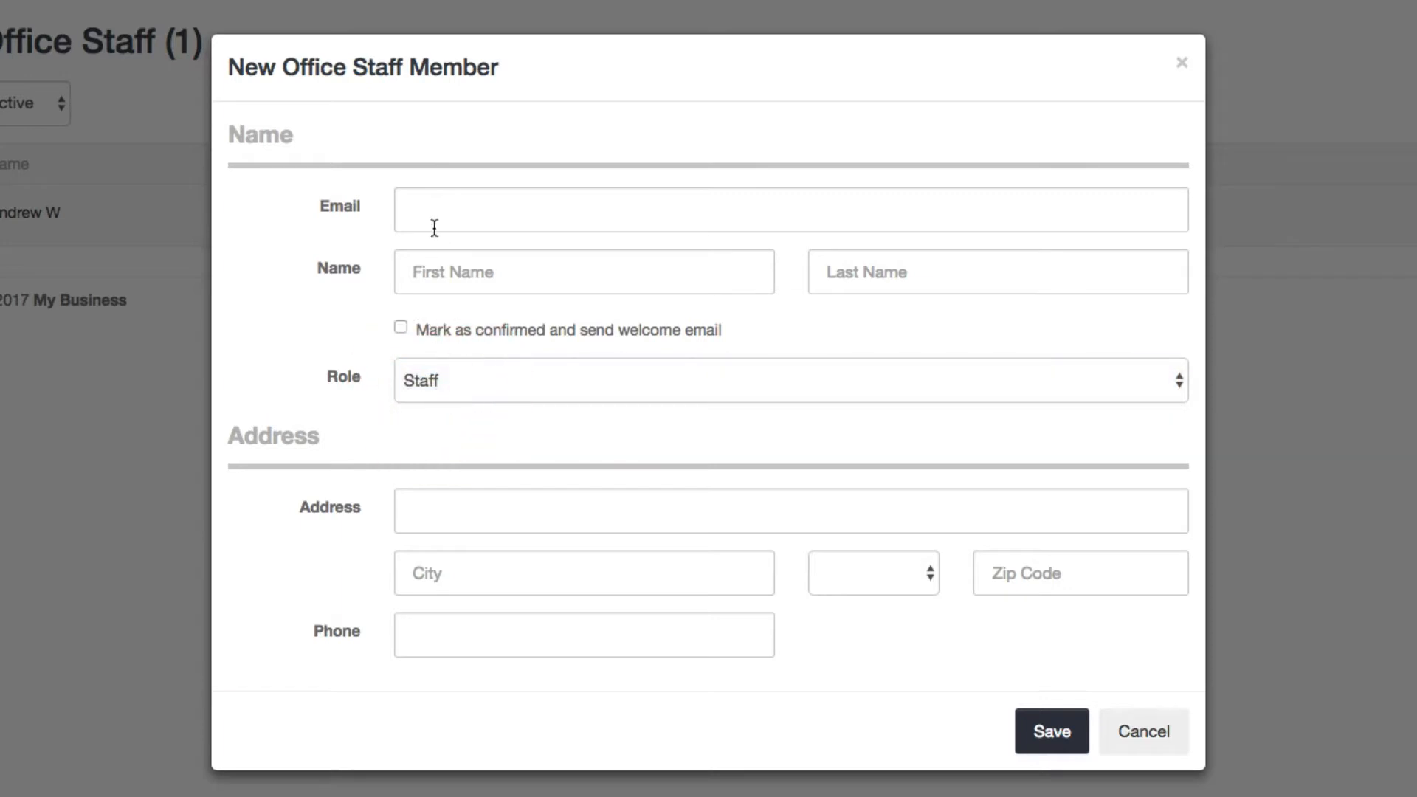
type("Staff")
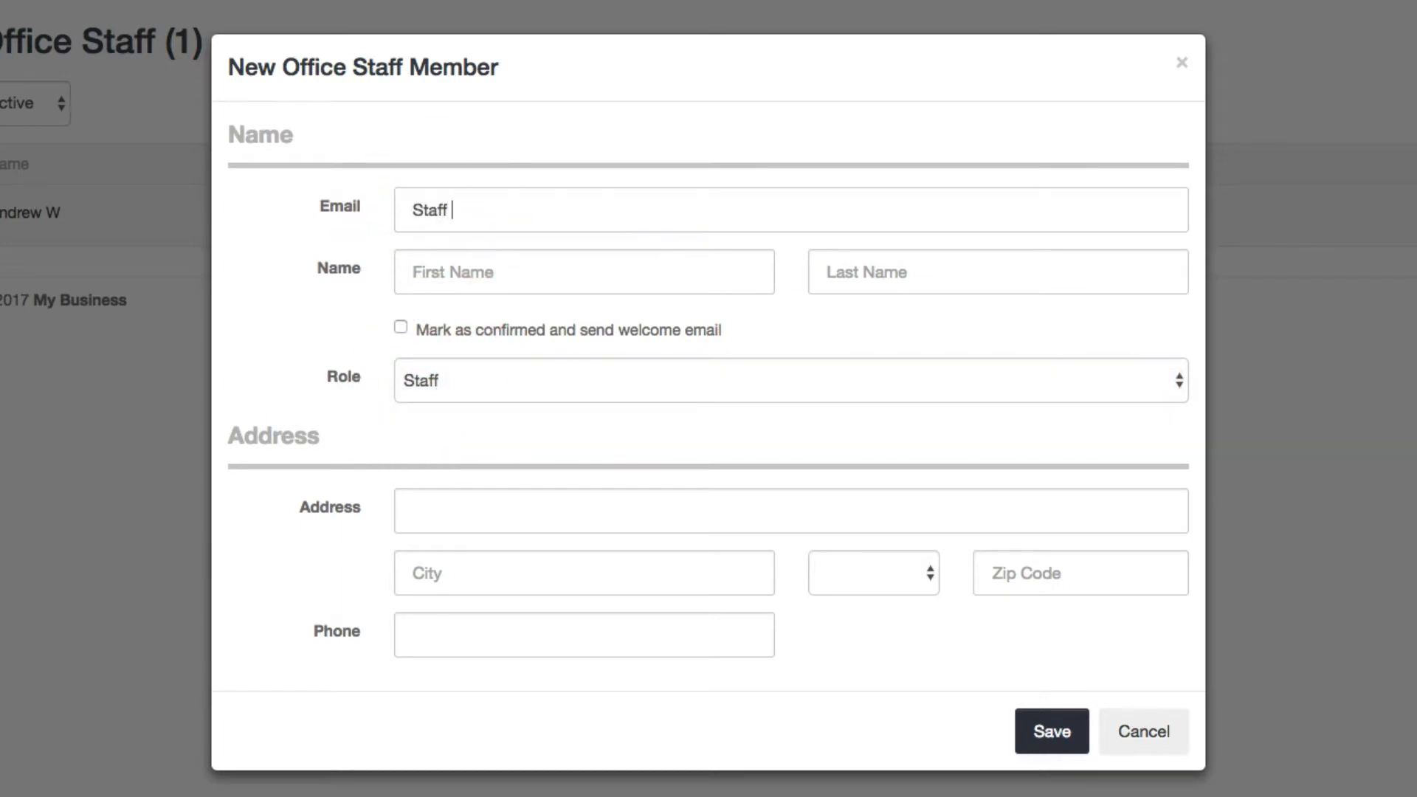
type("User")
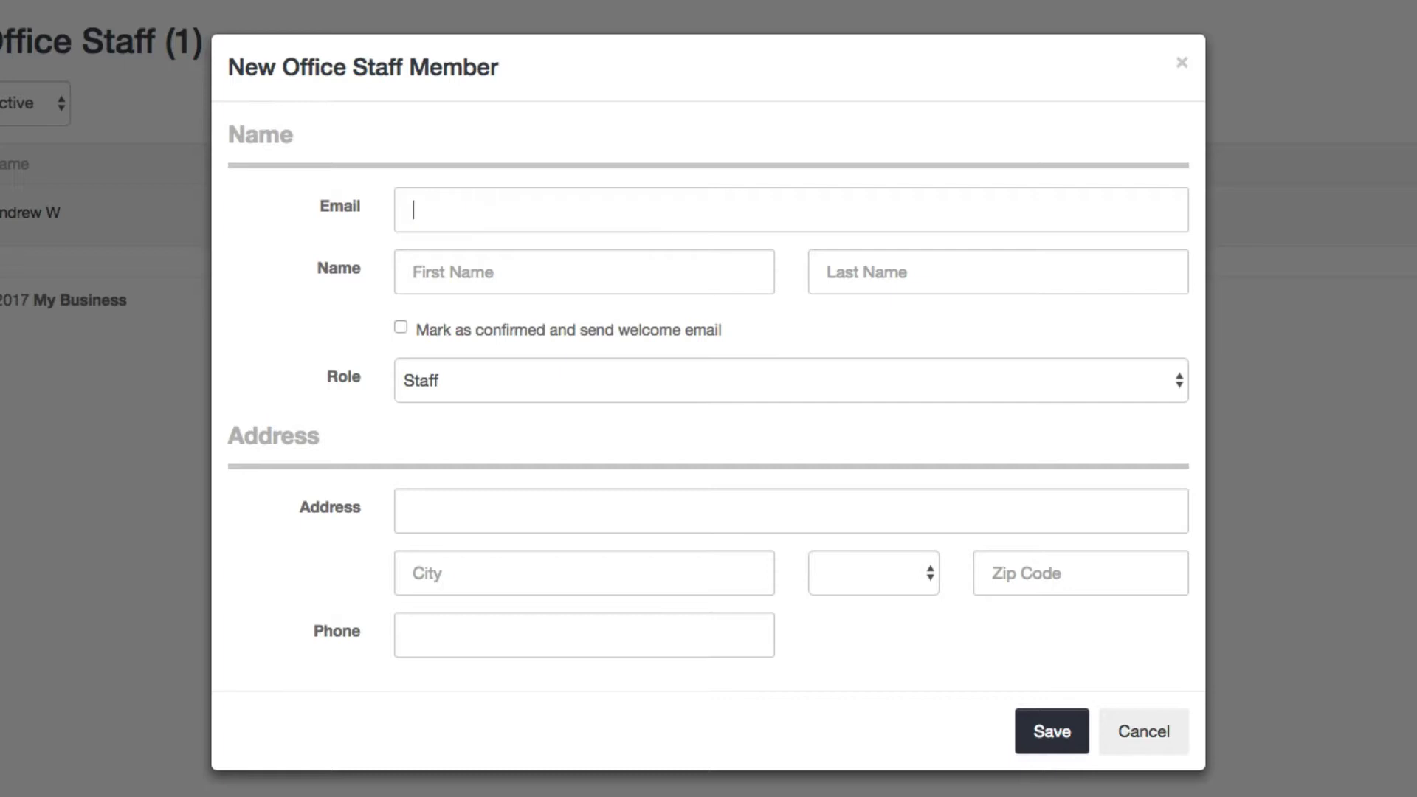
type("staff@test.com")
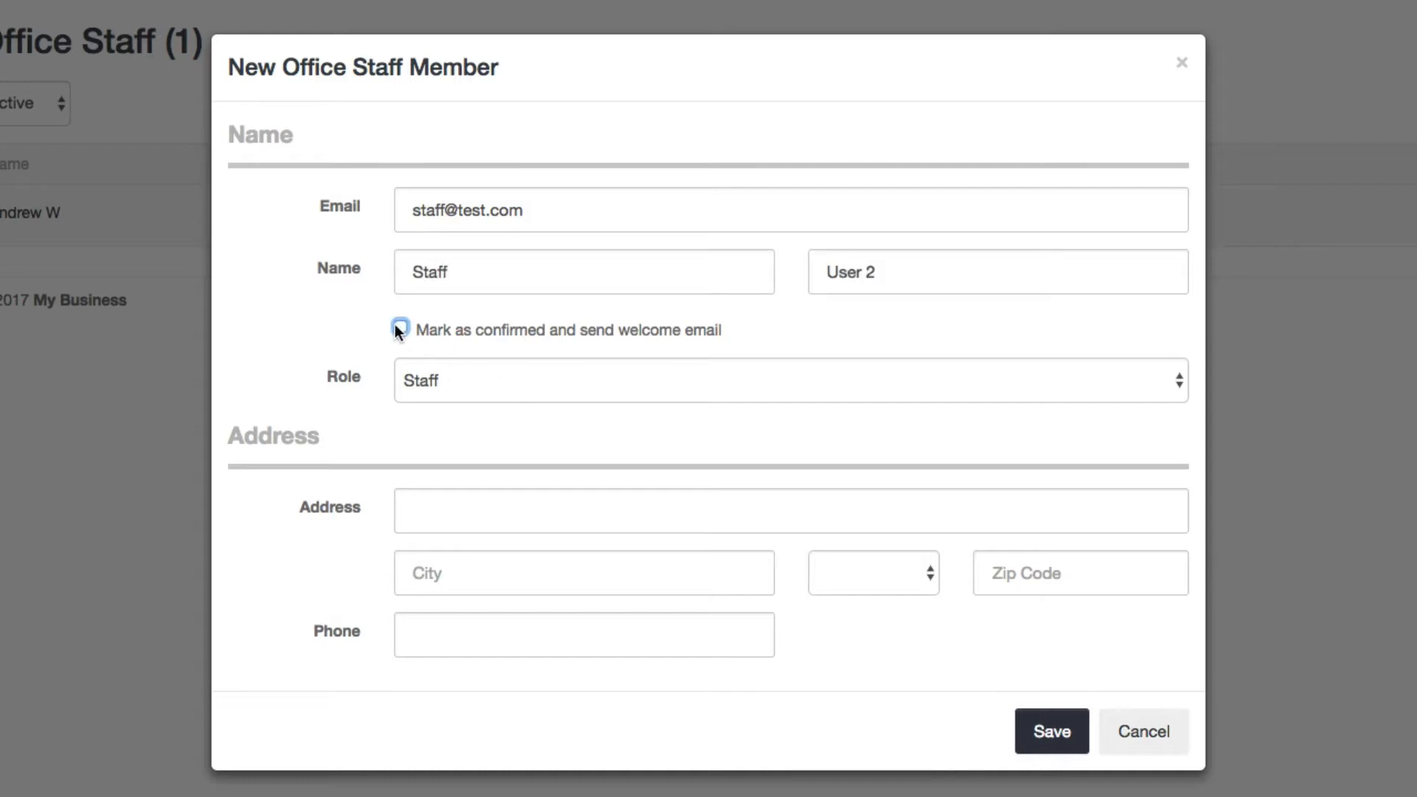
left_click(400, 329)
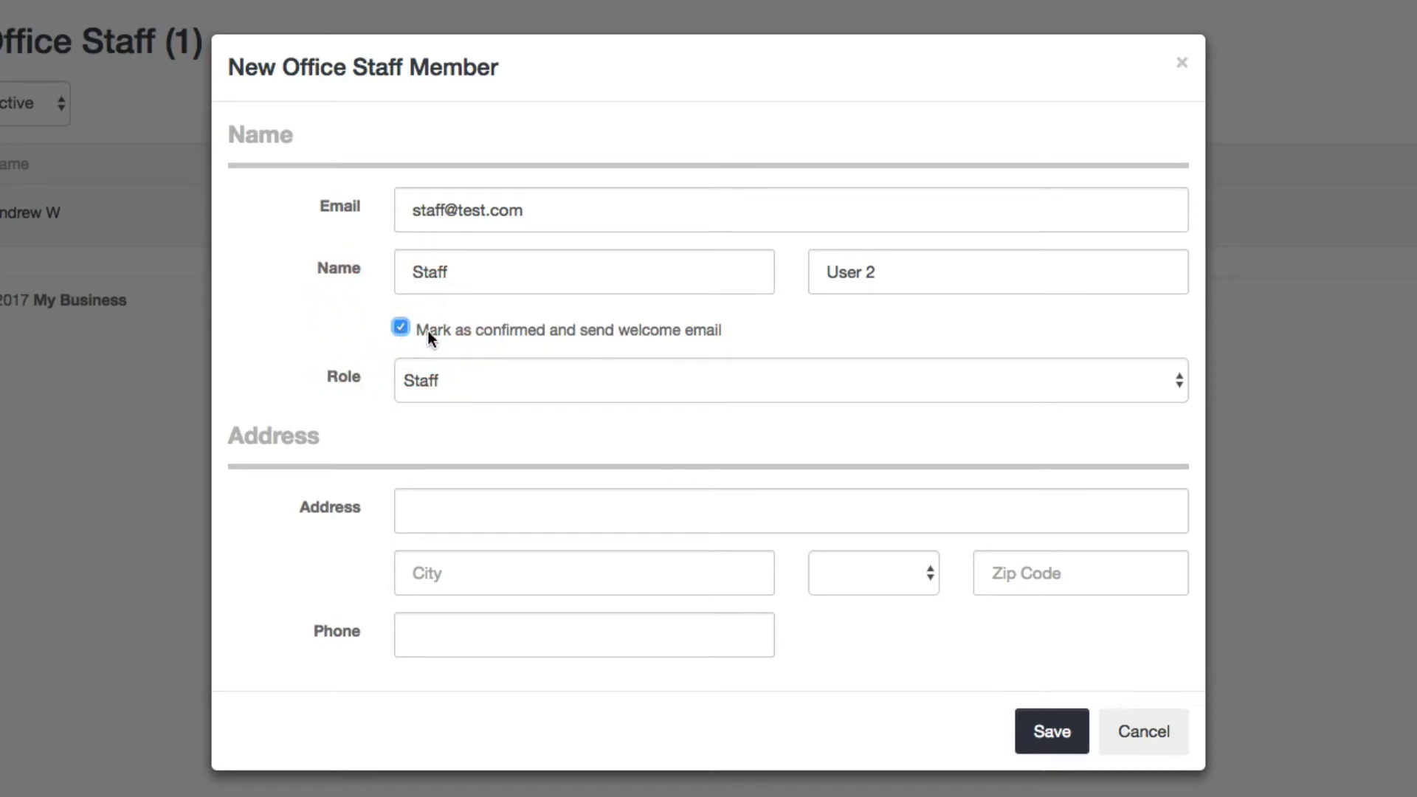
mouse_move(713, 336)
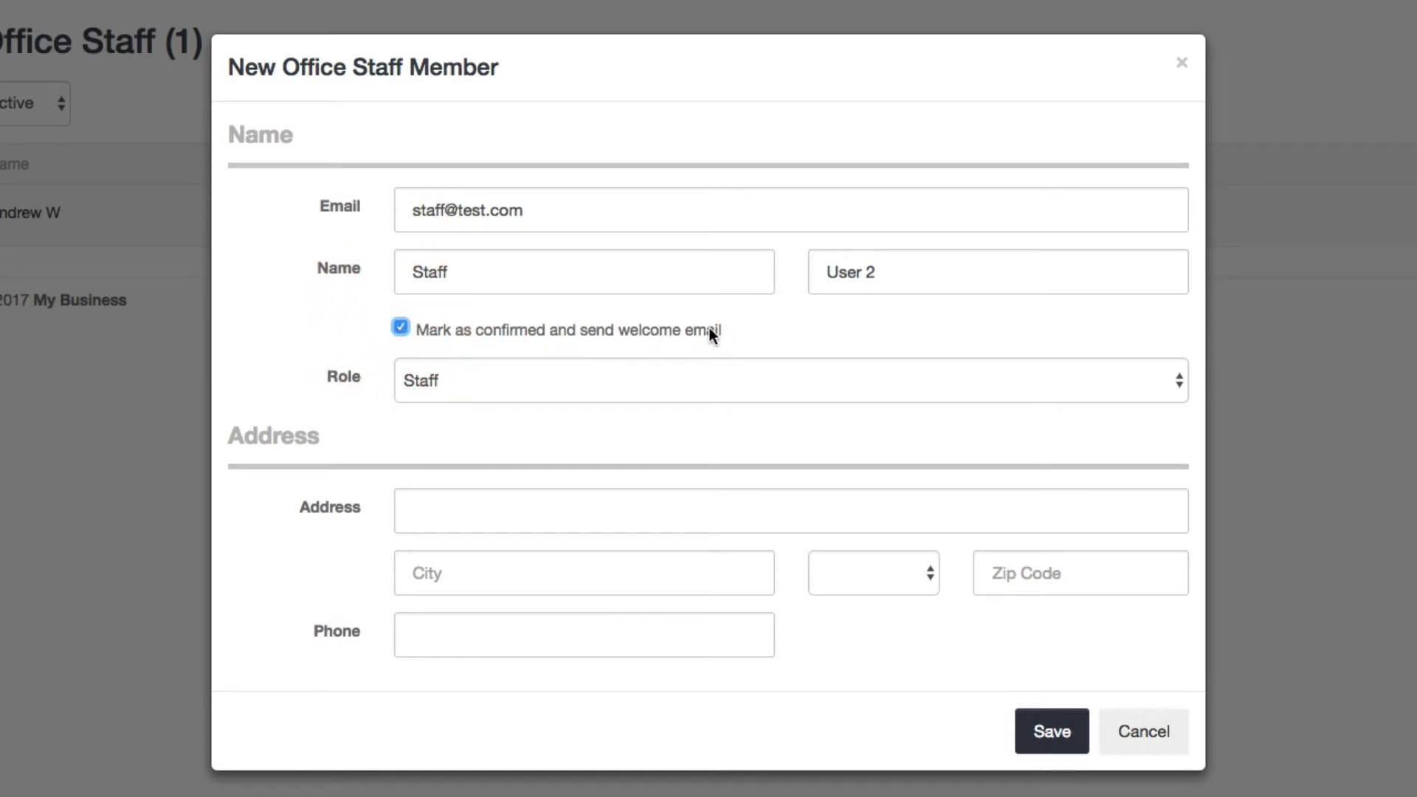
mouse_move(571, 335)
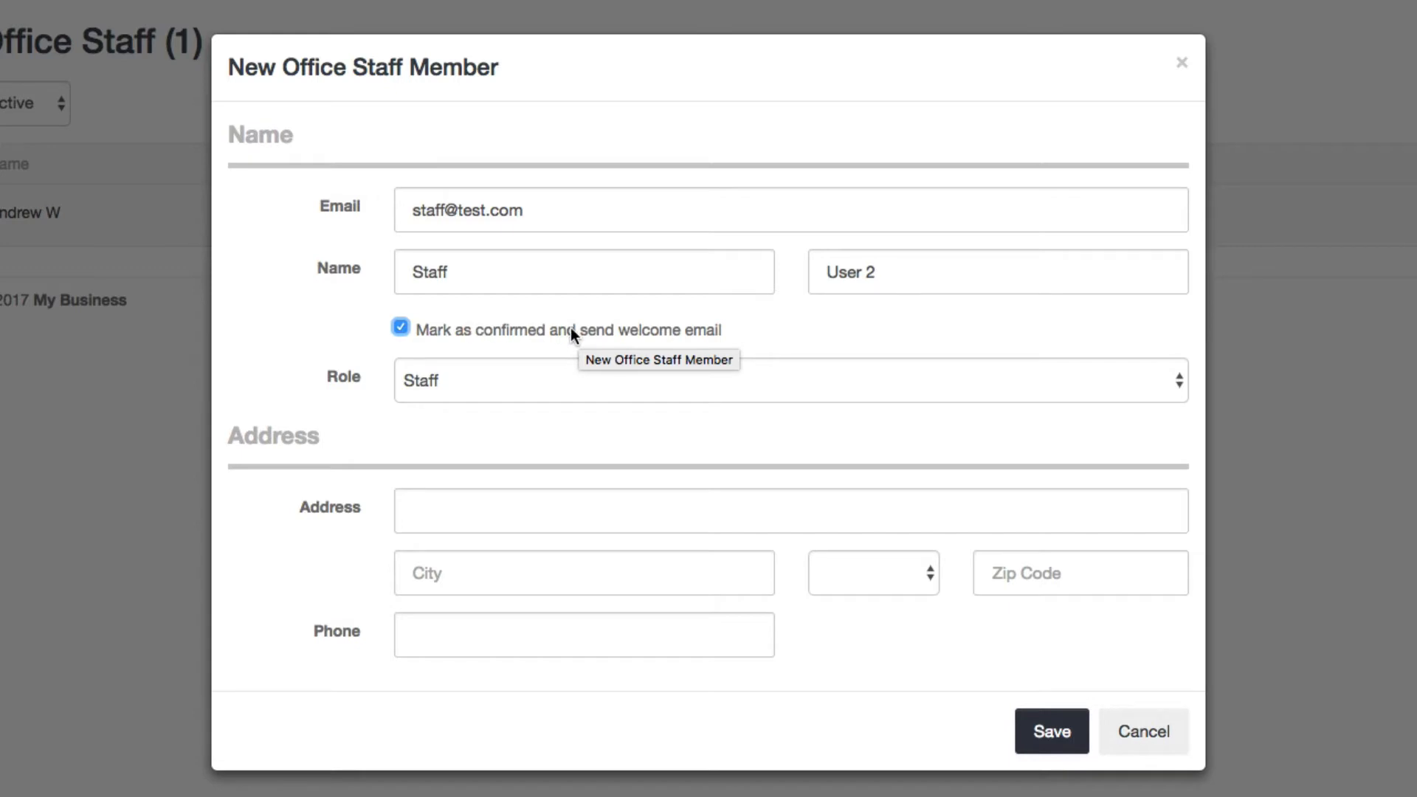
mouse_move(687, 339)
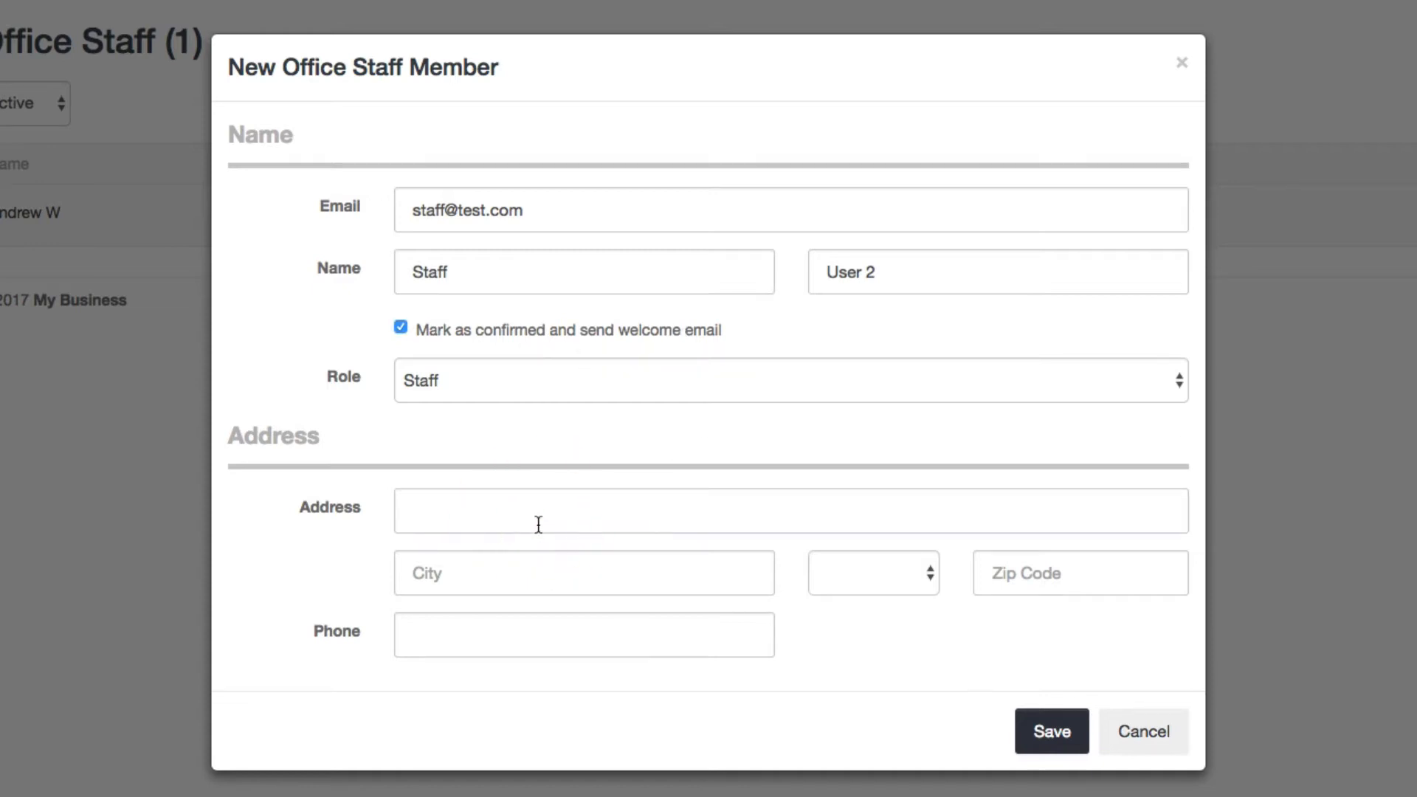
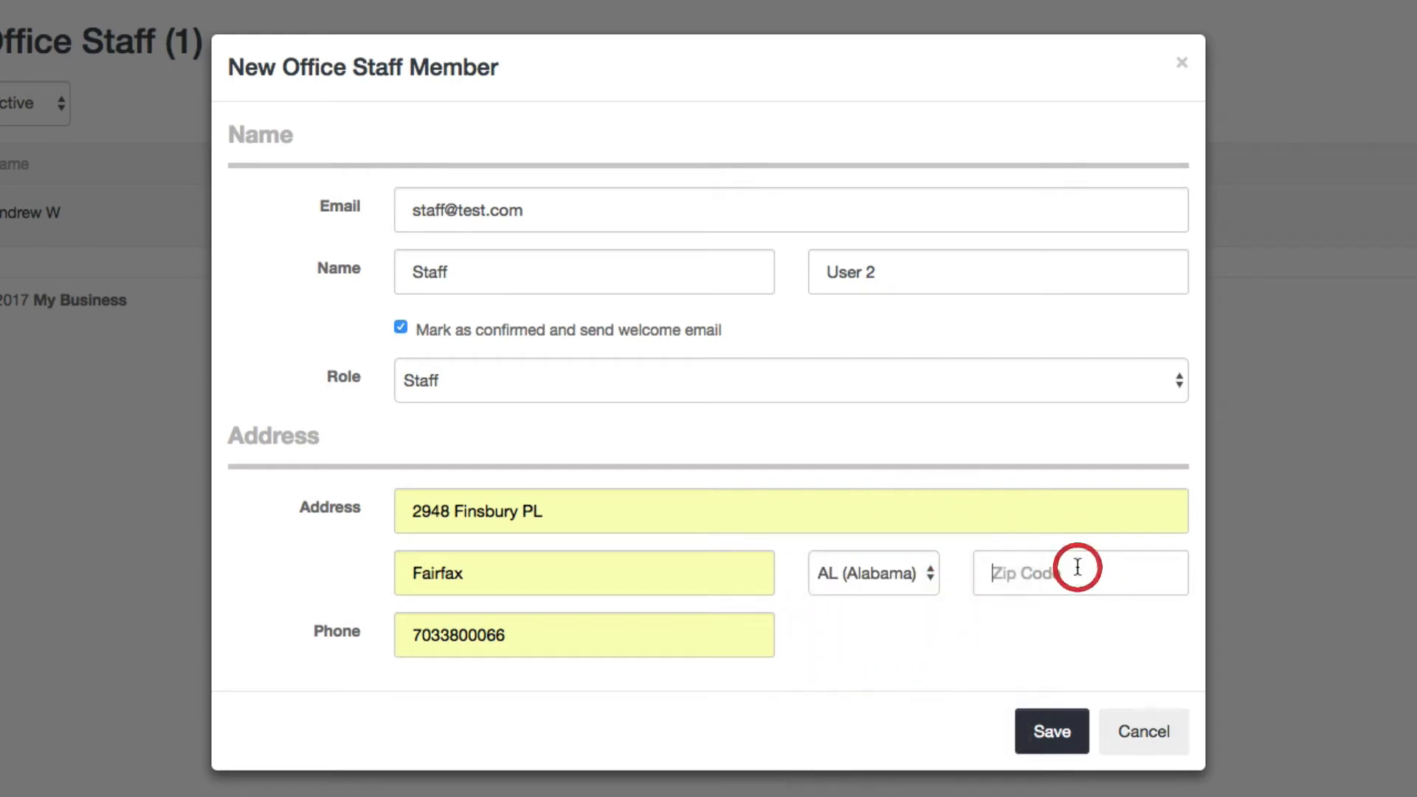
type("23423")
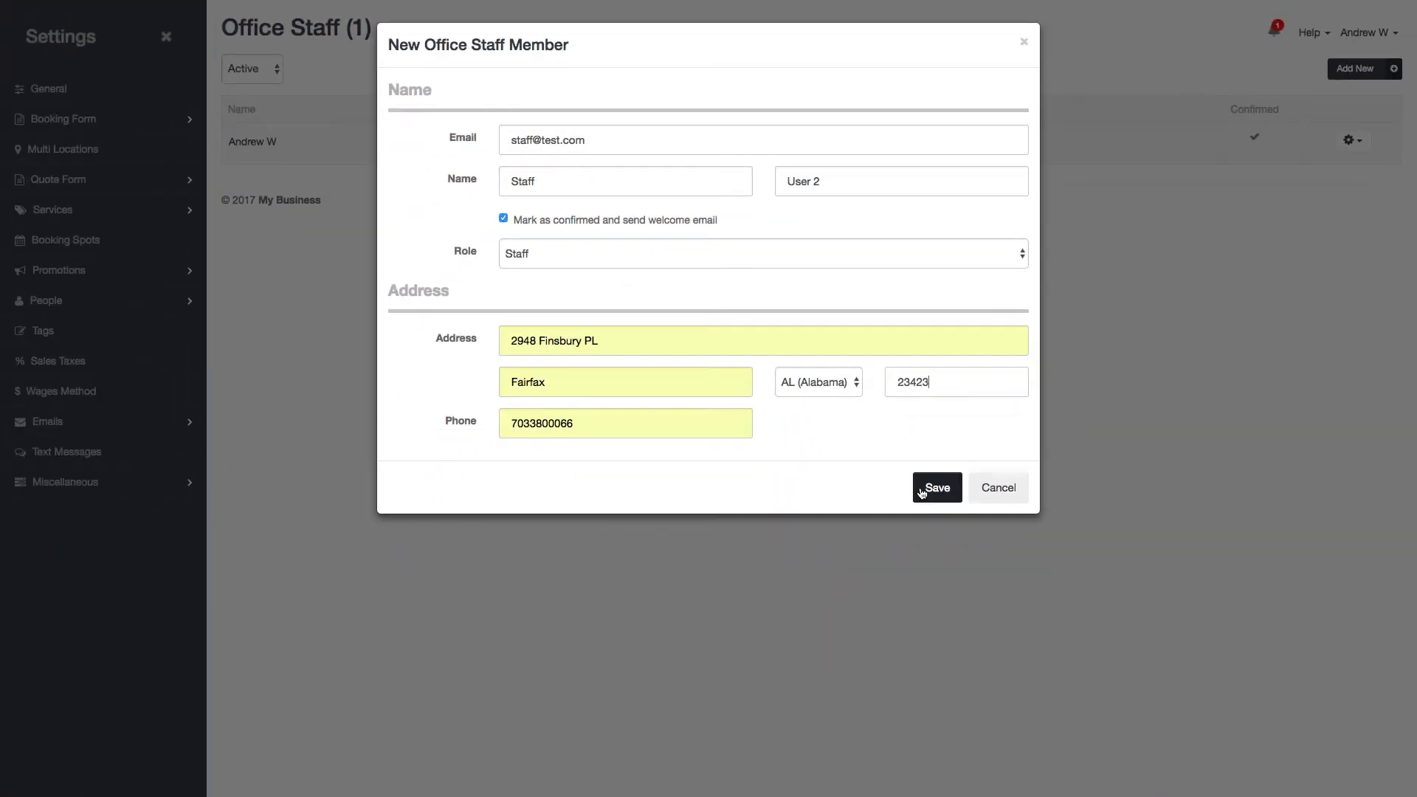
left_click(936, 487)
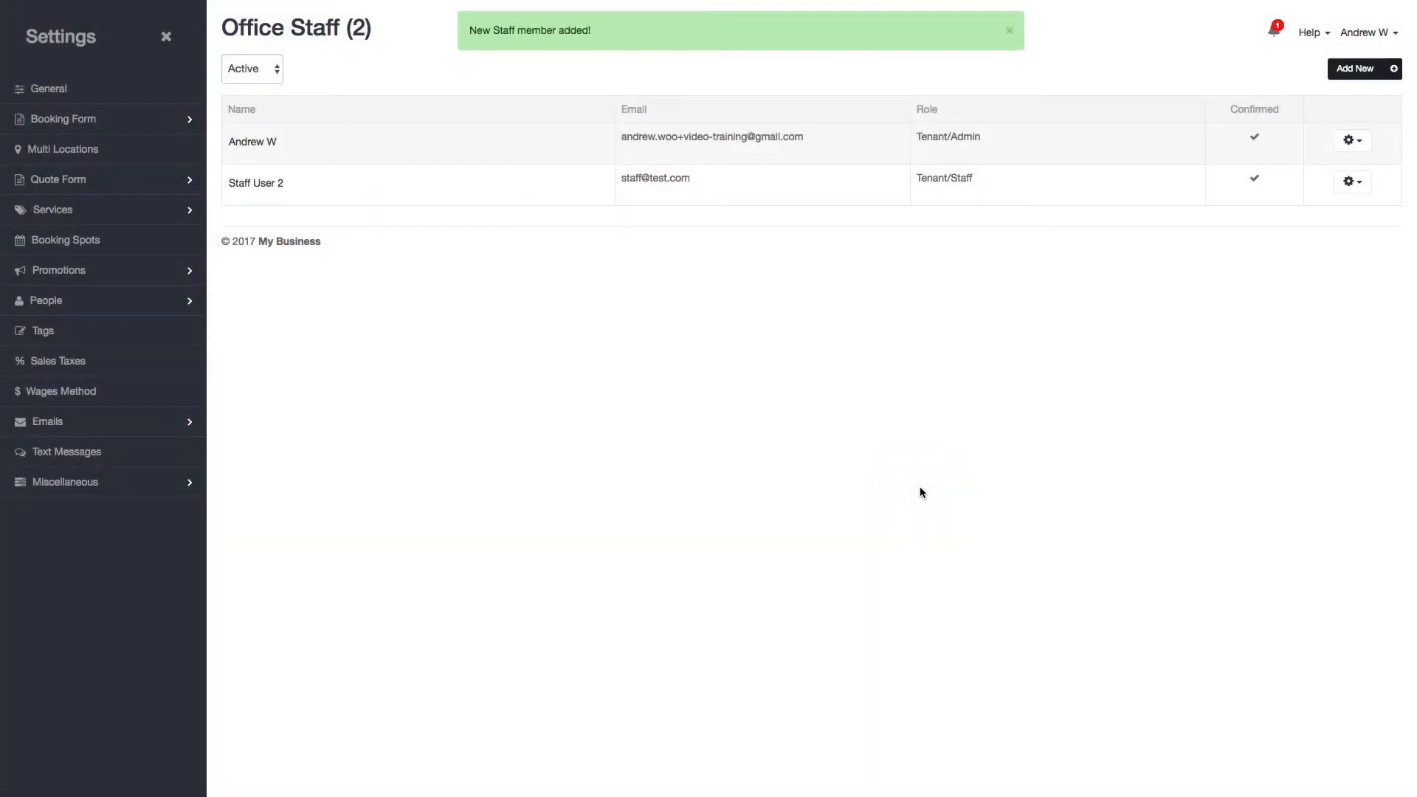
left_click(1009, 29)
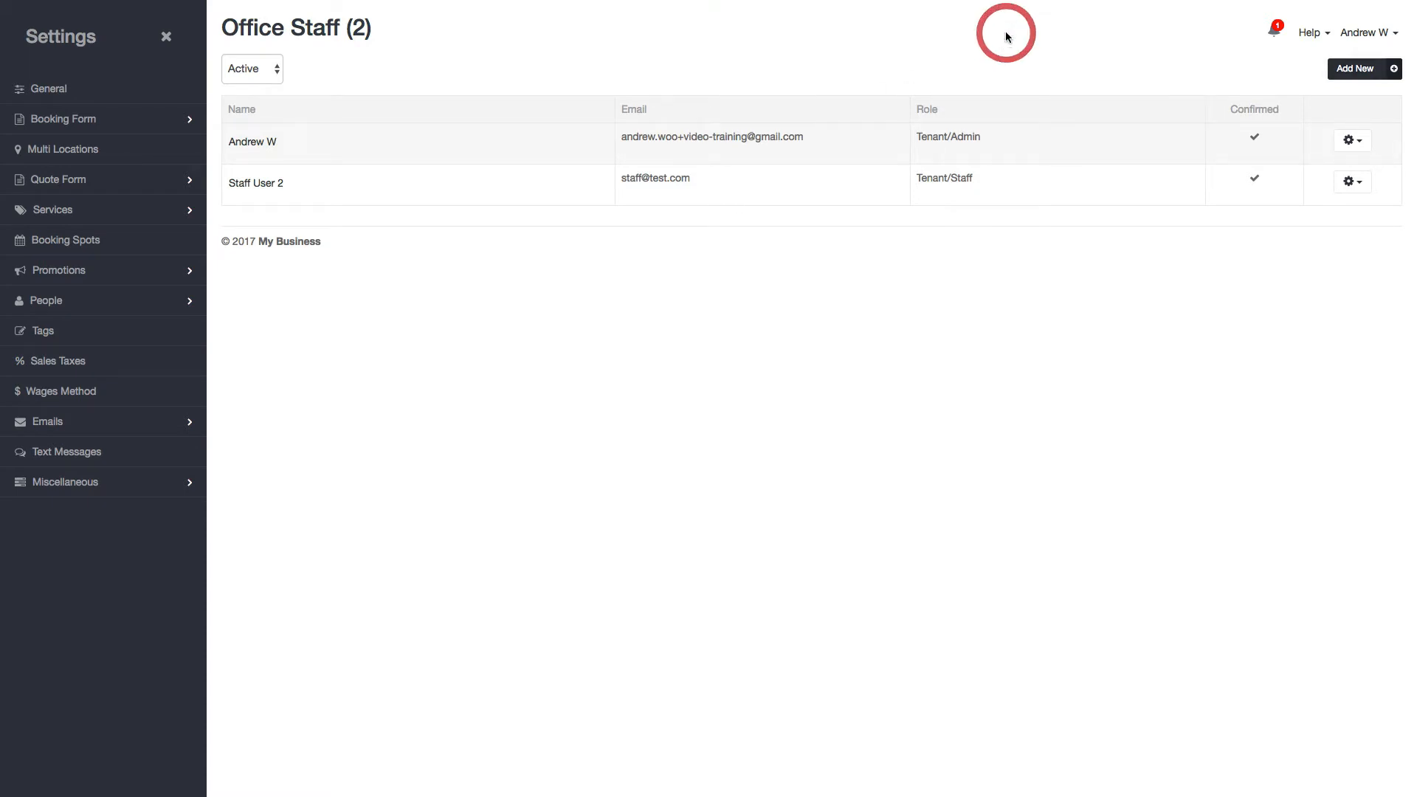
mouse_move(342, 251)
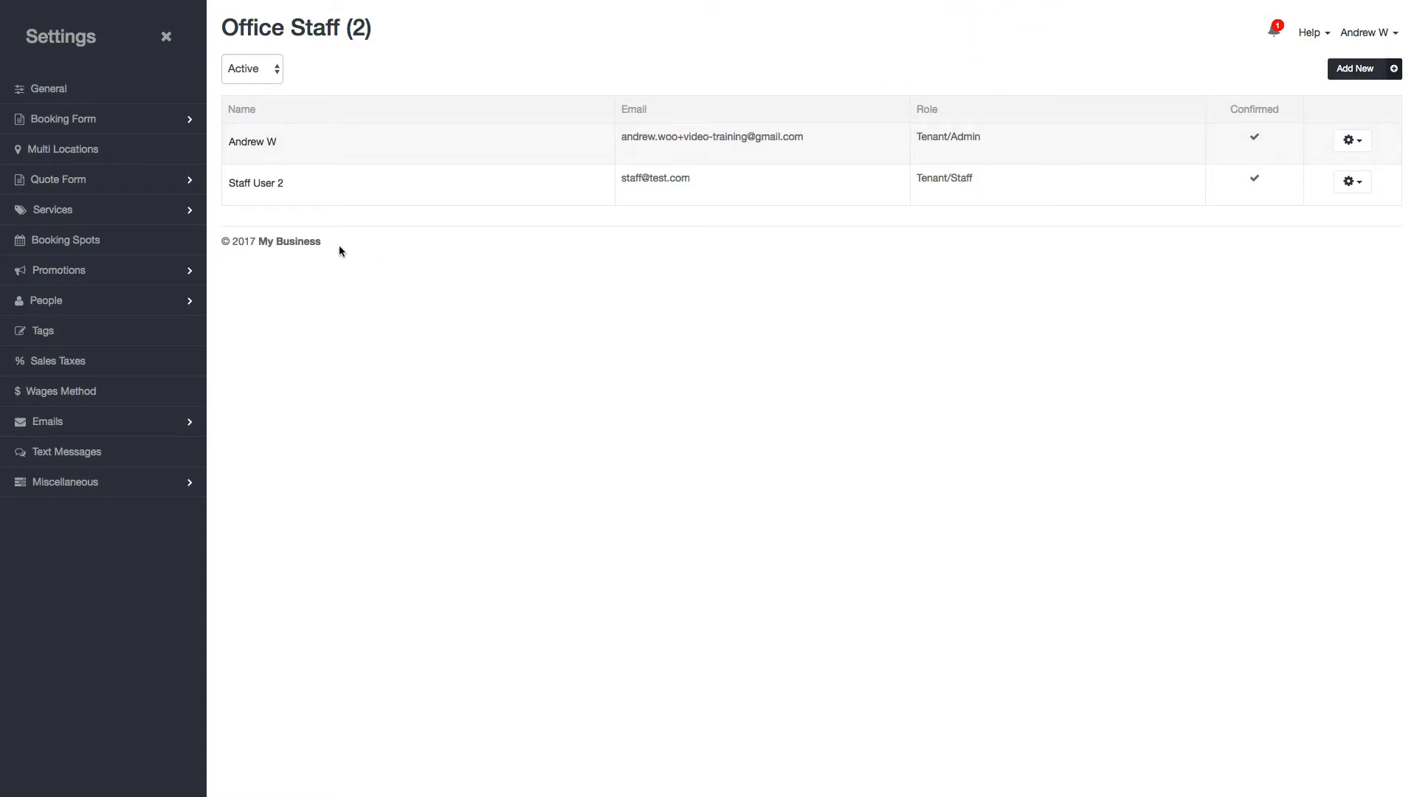
mouse_move(226, 183)
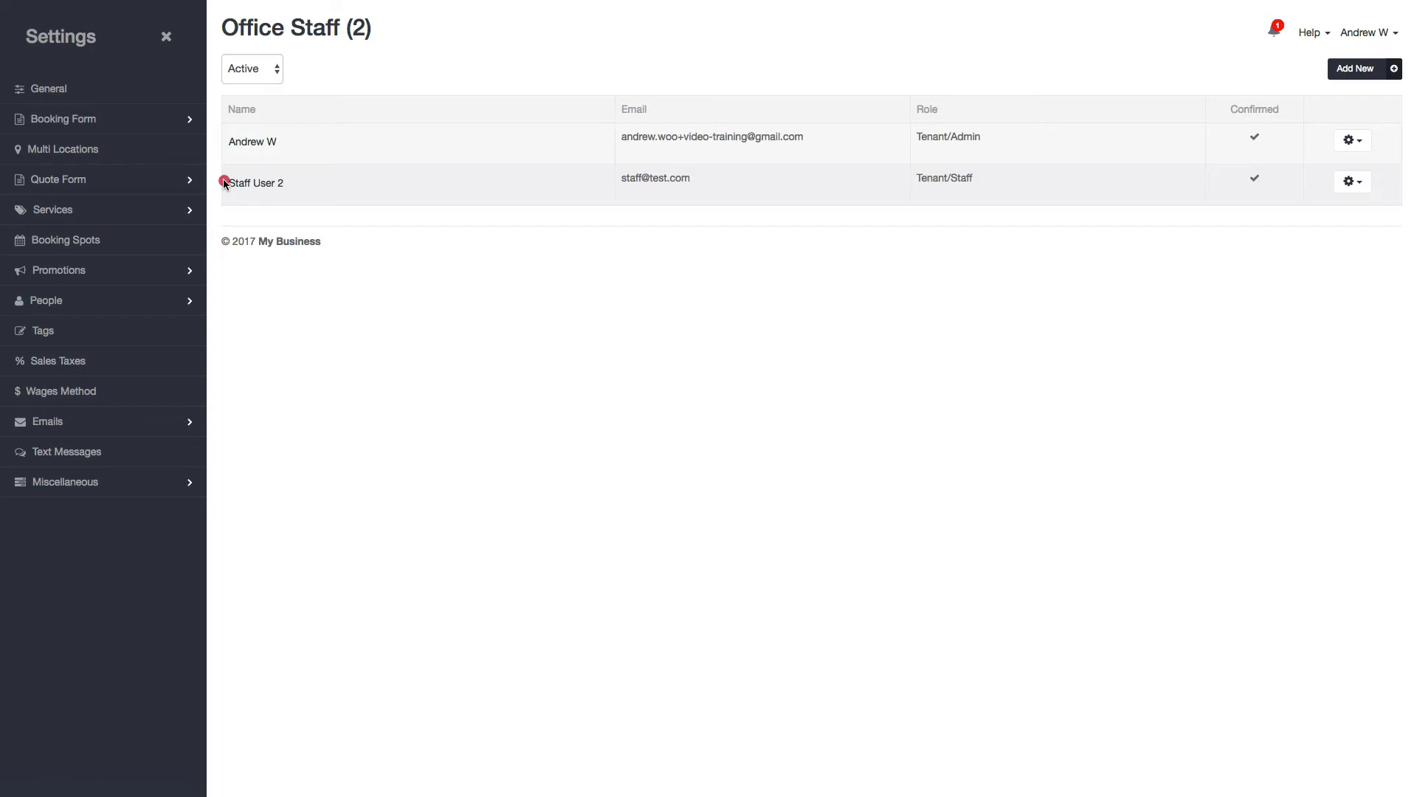
mouse_move(1215, 205)
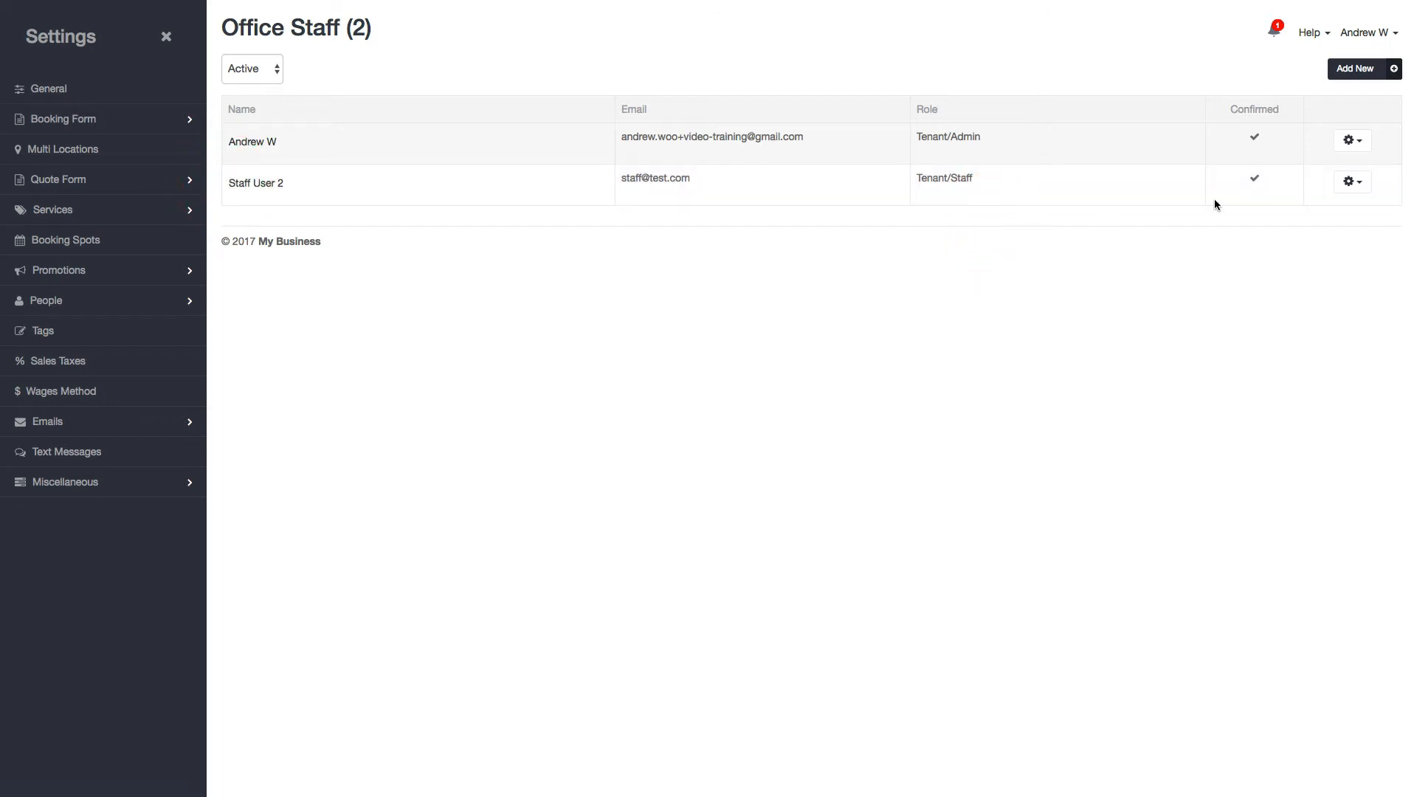
mouse_move(1033, 171)
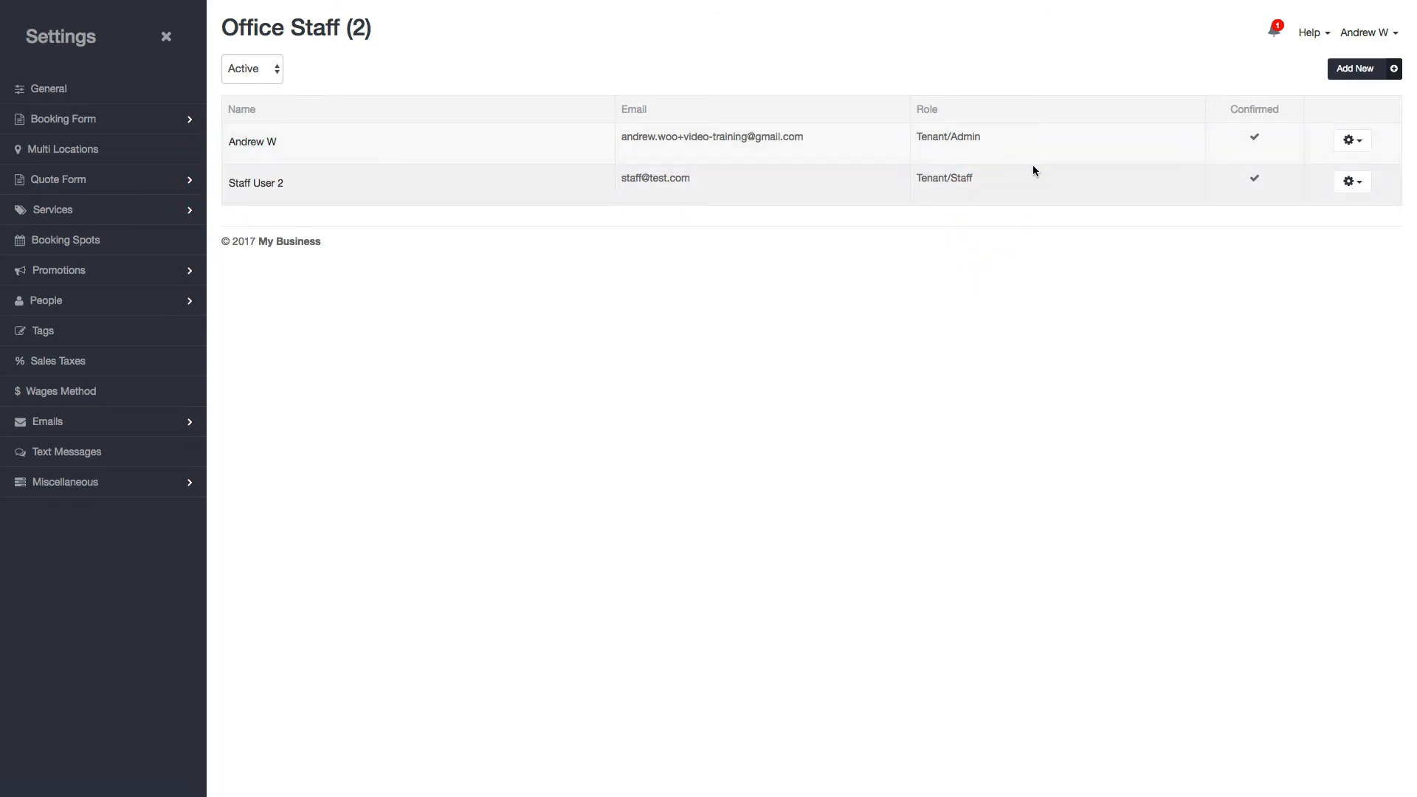
mouse_move(1354, 223)
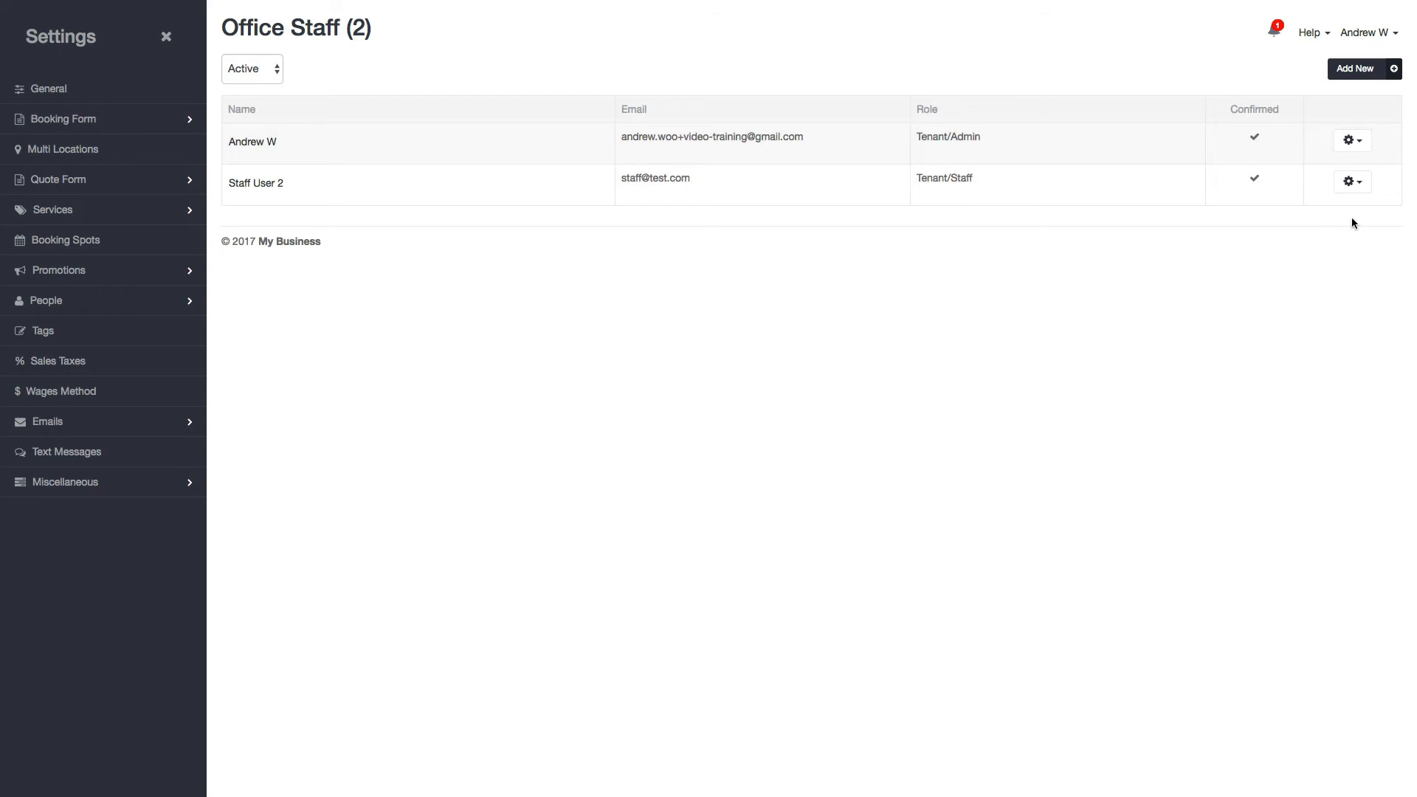
Step: Archive Staff User 2 from its row actions and confirm
left_click(1354, 181)
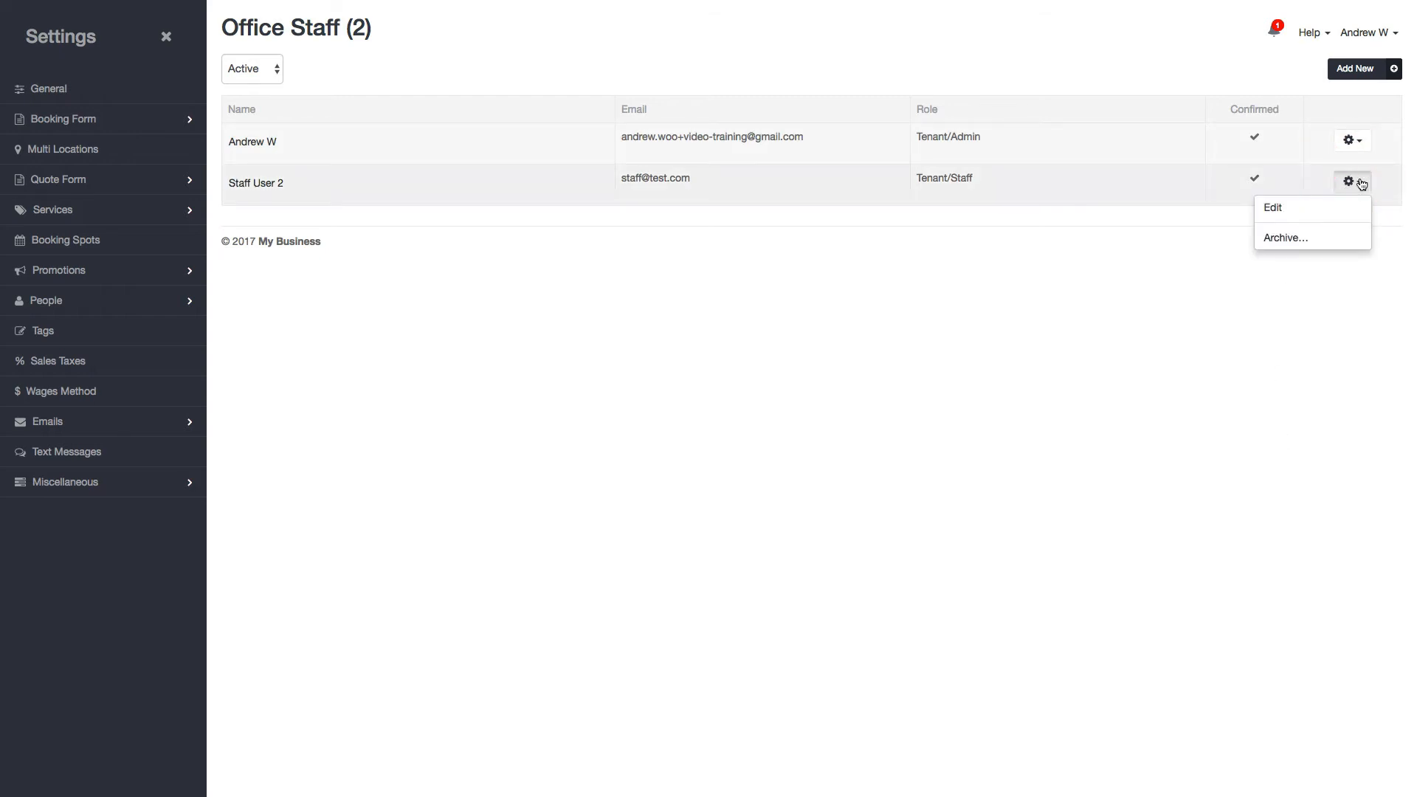
left_click(1283, 236)
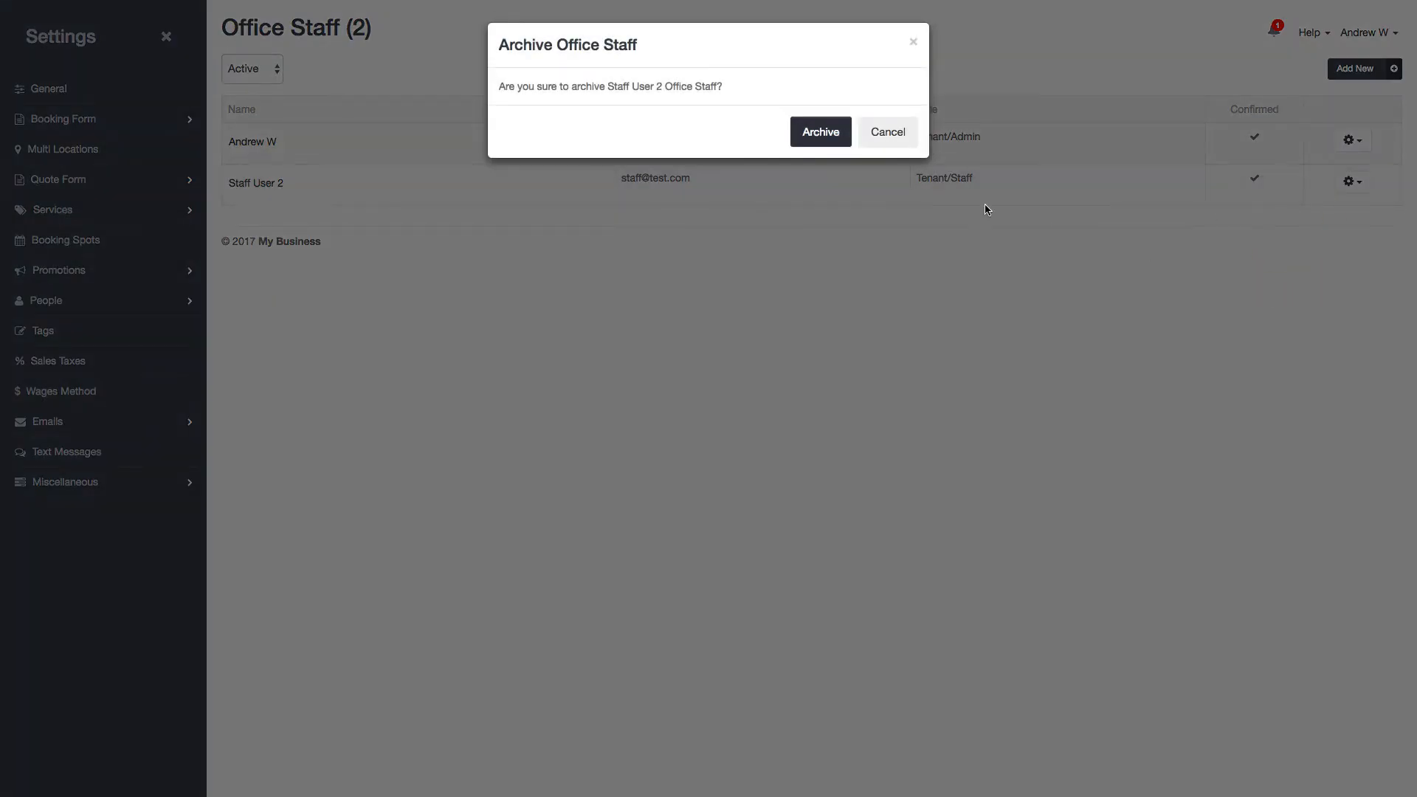
left_click(819, 132)
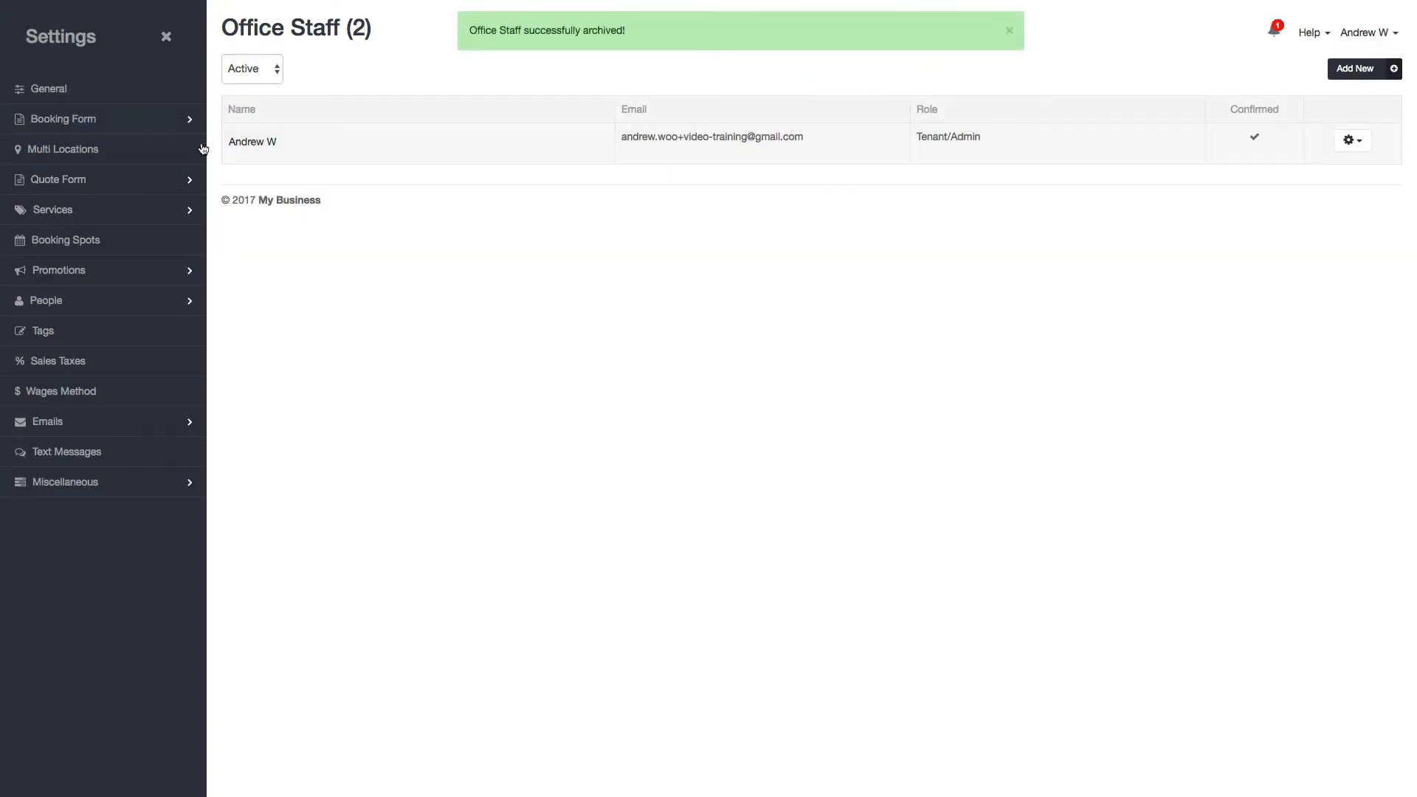
mouse_move(456, 345)
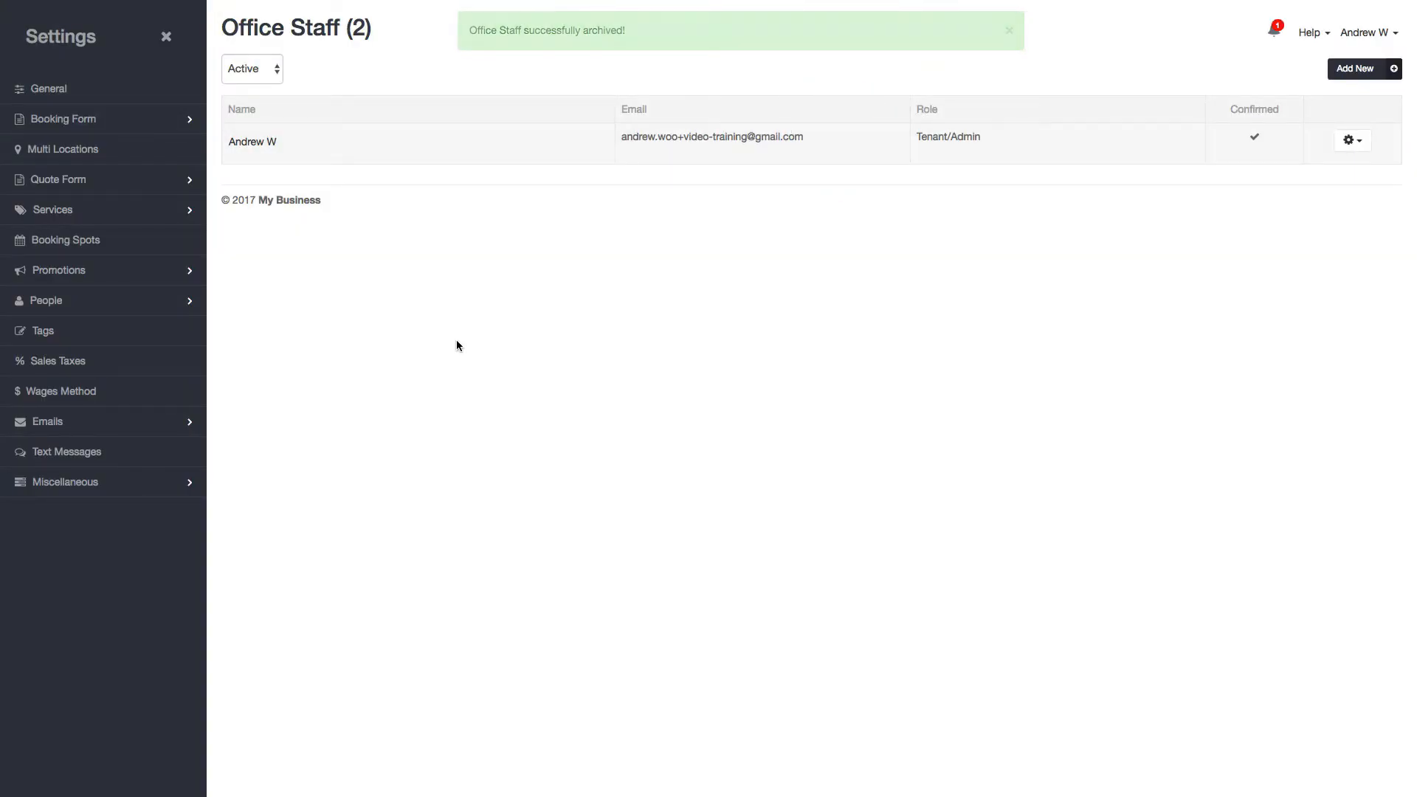
Step: Filter the Office Staff list to show archived members
left_click(1009, 29)
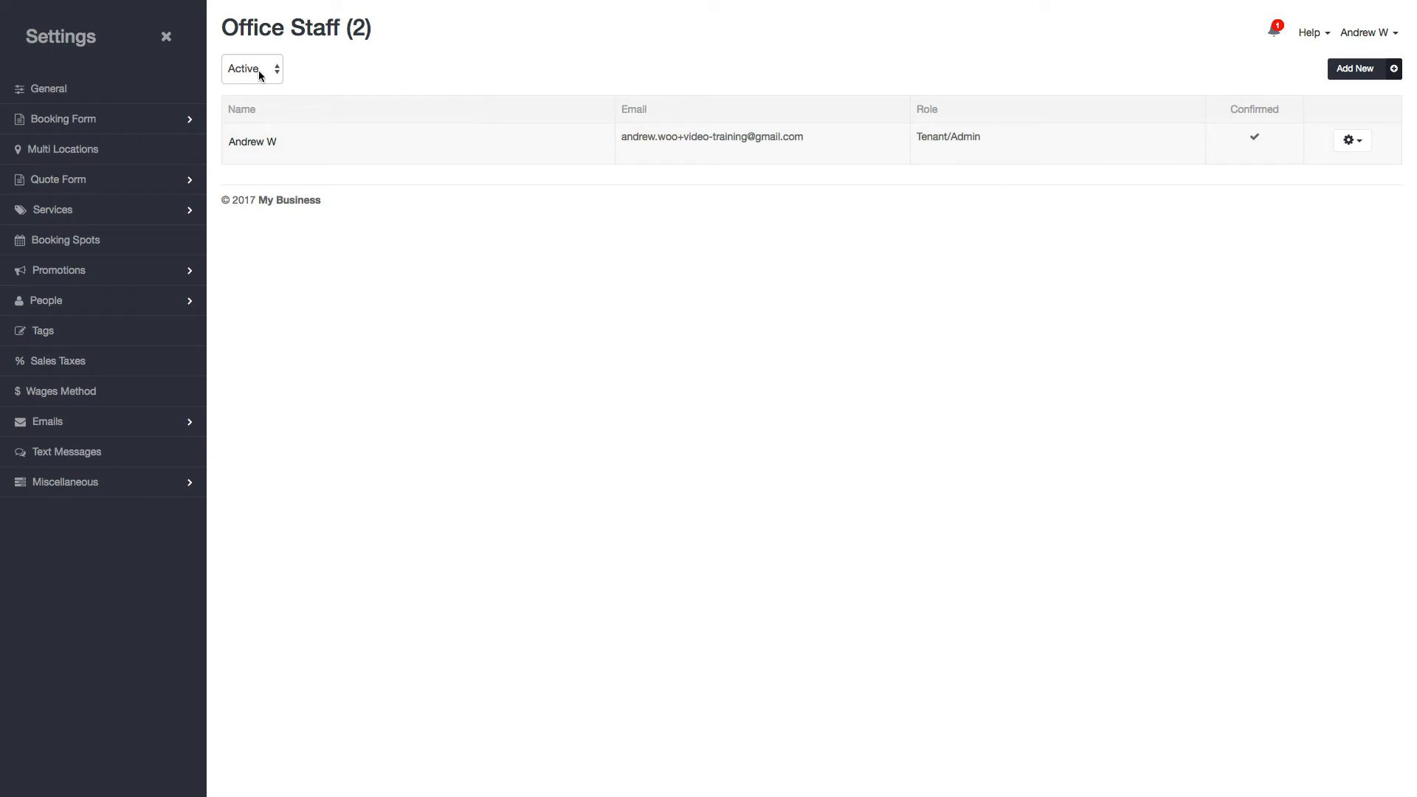
left_click(251, 69)
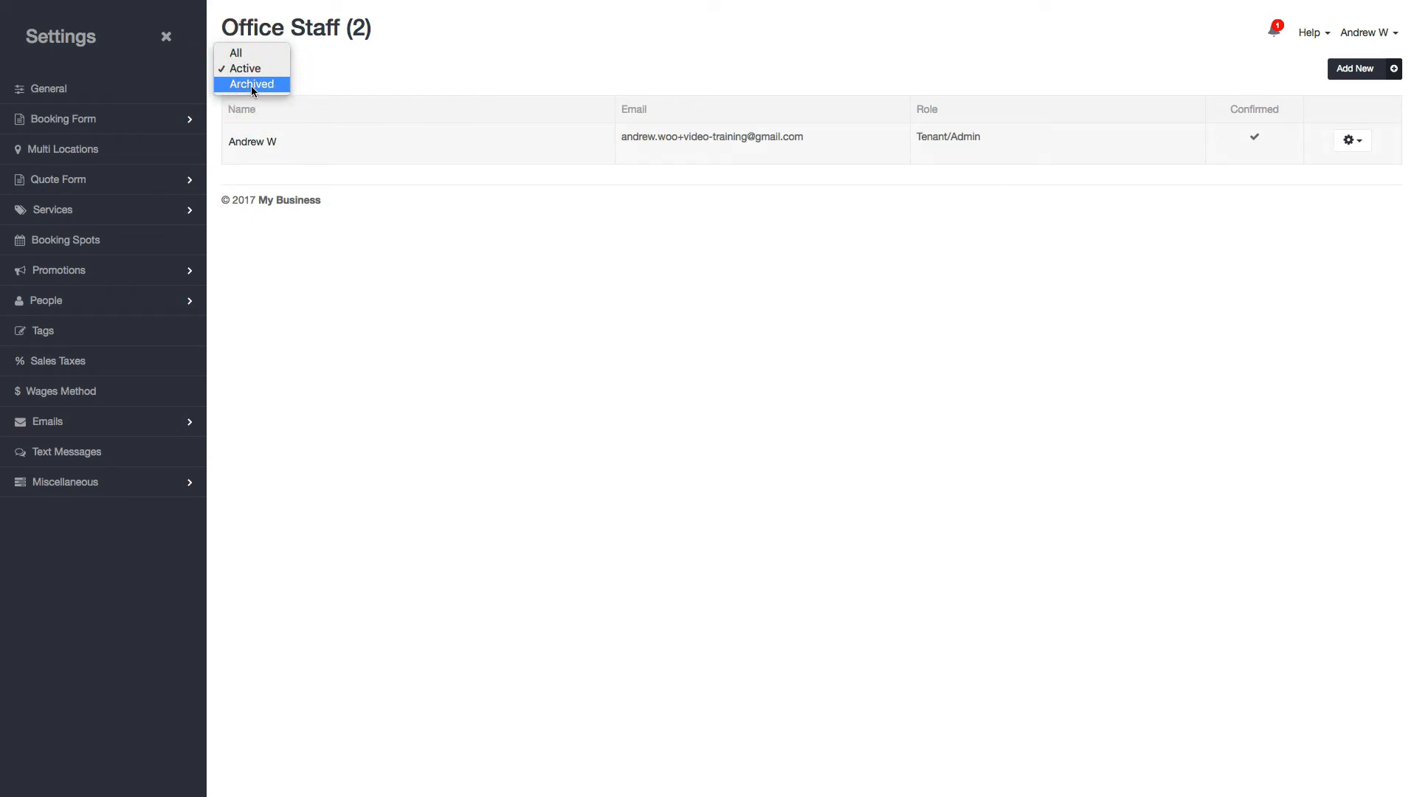
left_click(251, 83)
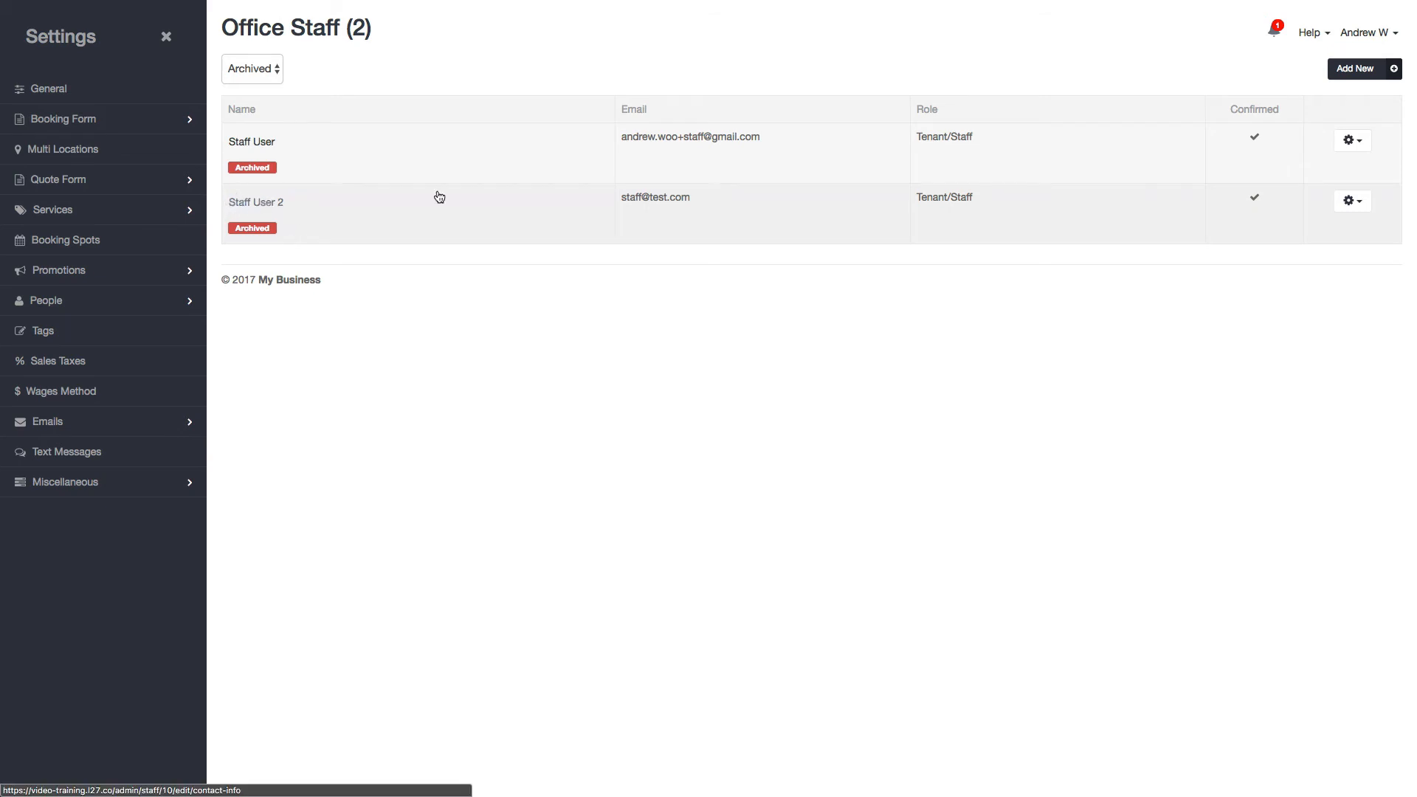
Step: Unarchive Staff User 2, confirm, and switch the filter back to Active
left_click(1354, 201)
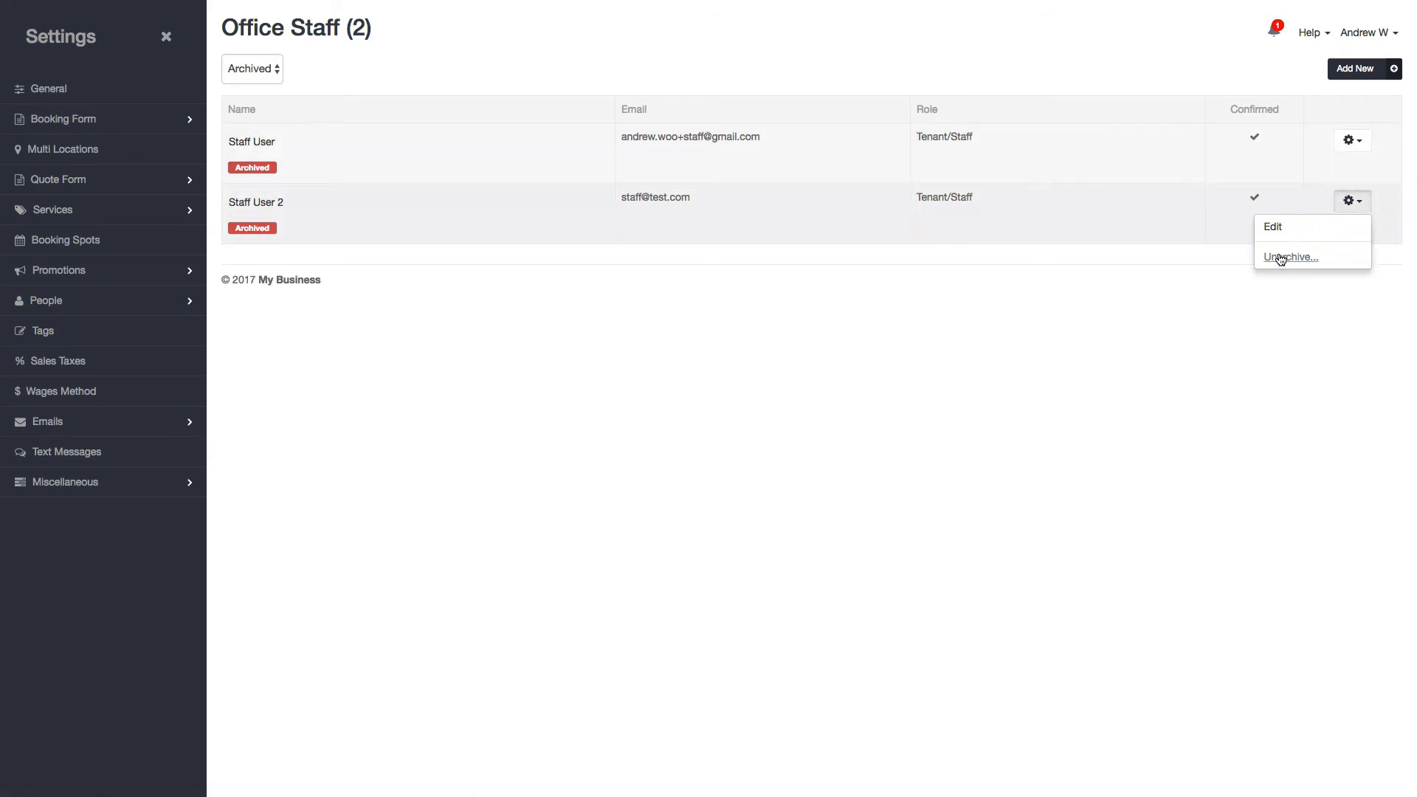
left_click(1288, 257)
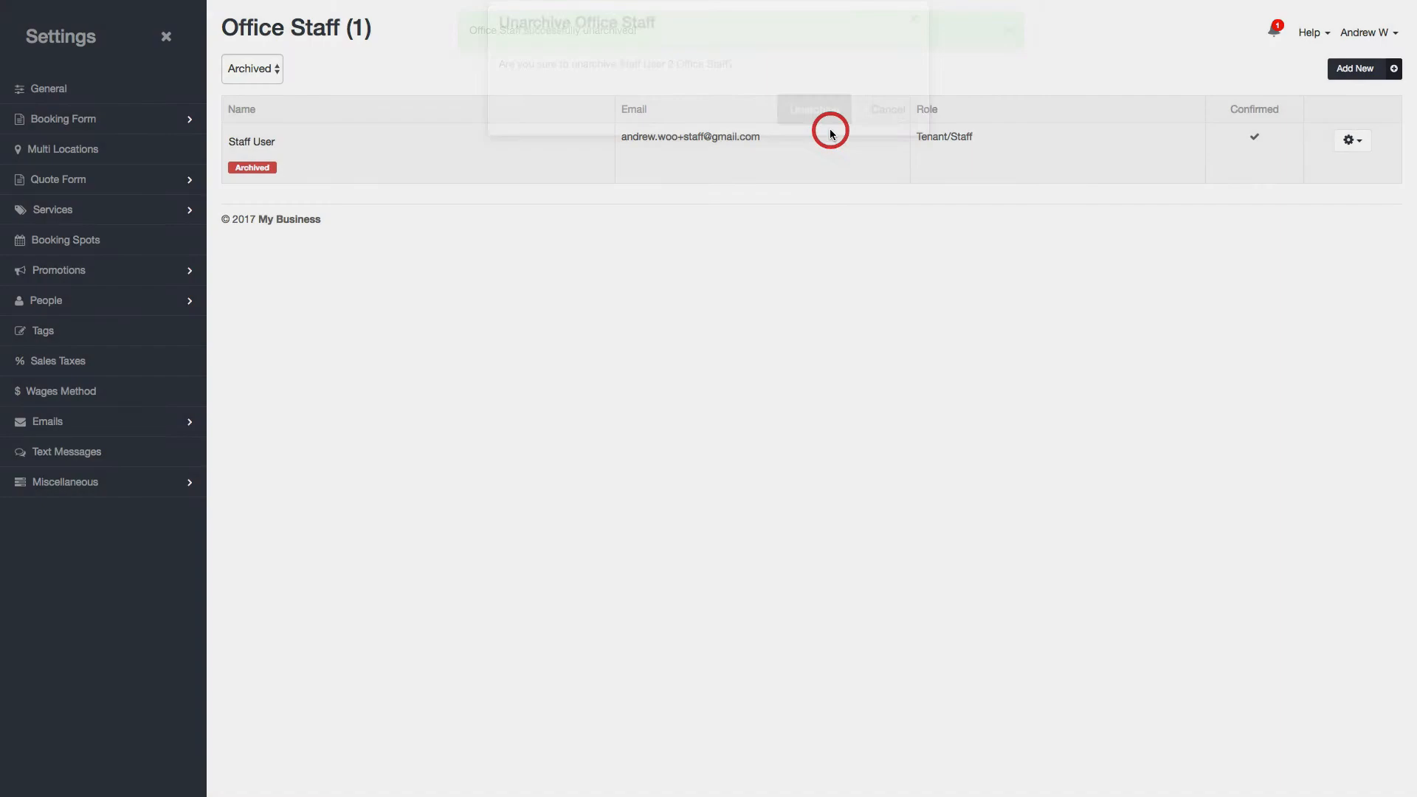
left_click(813, 109)
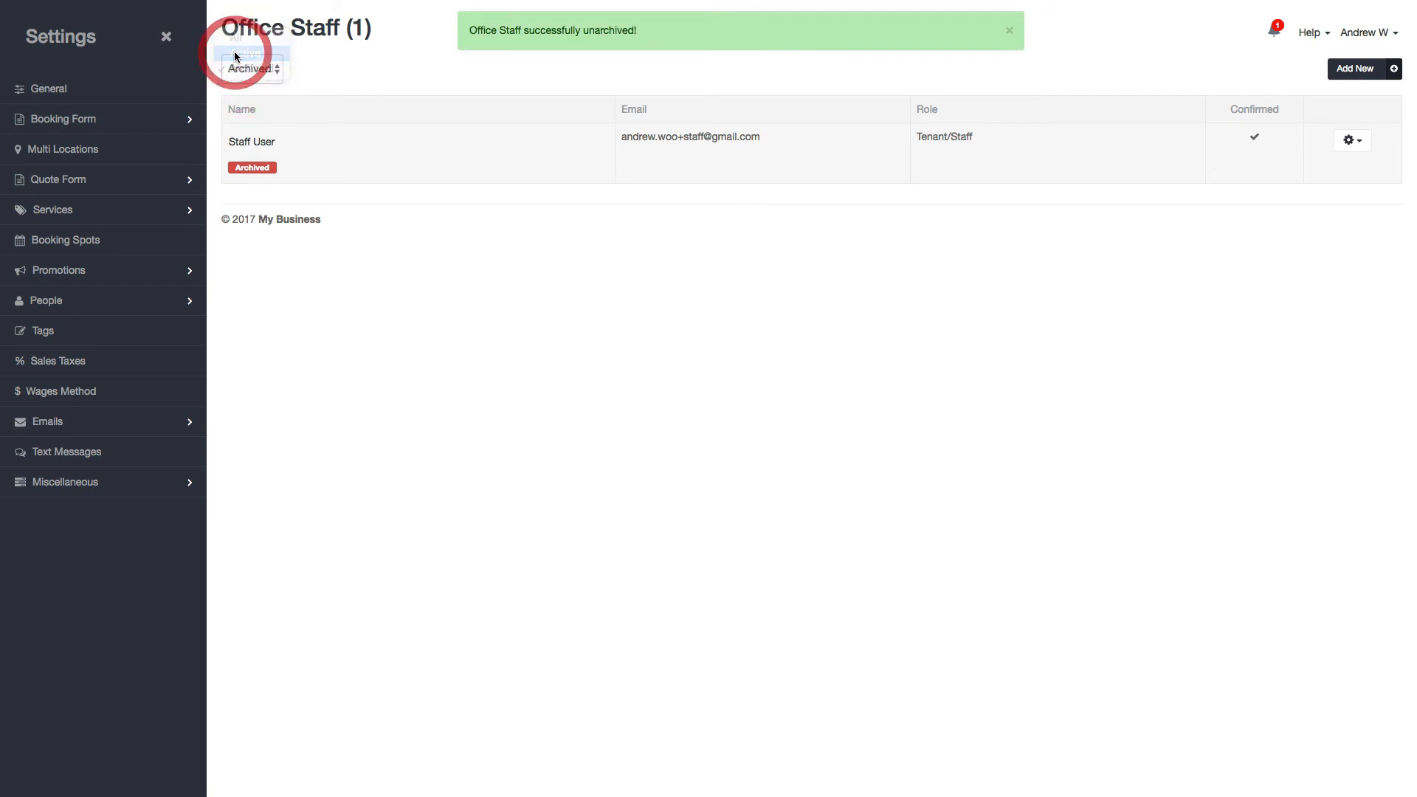
left_click(237, 53)
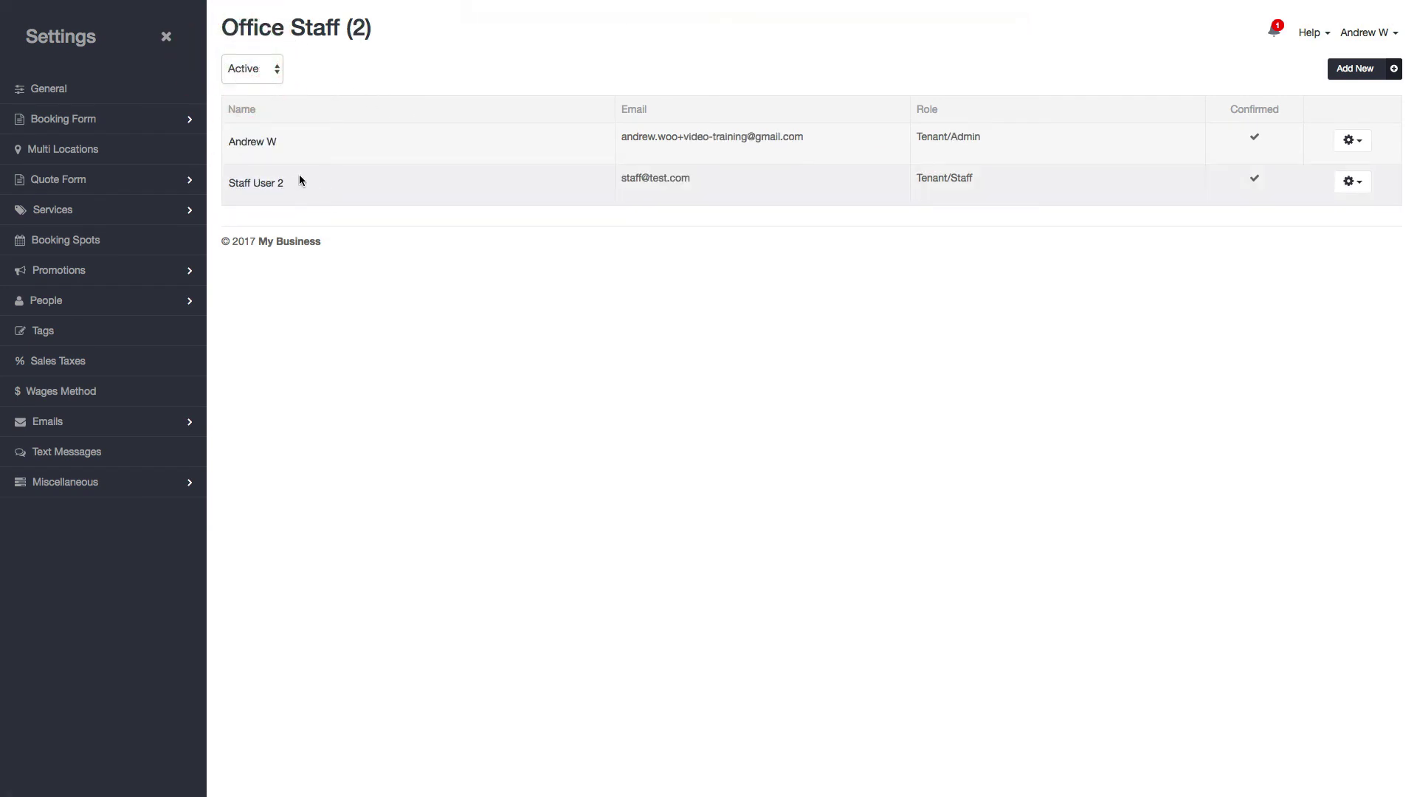
mouse_move(313, 186)
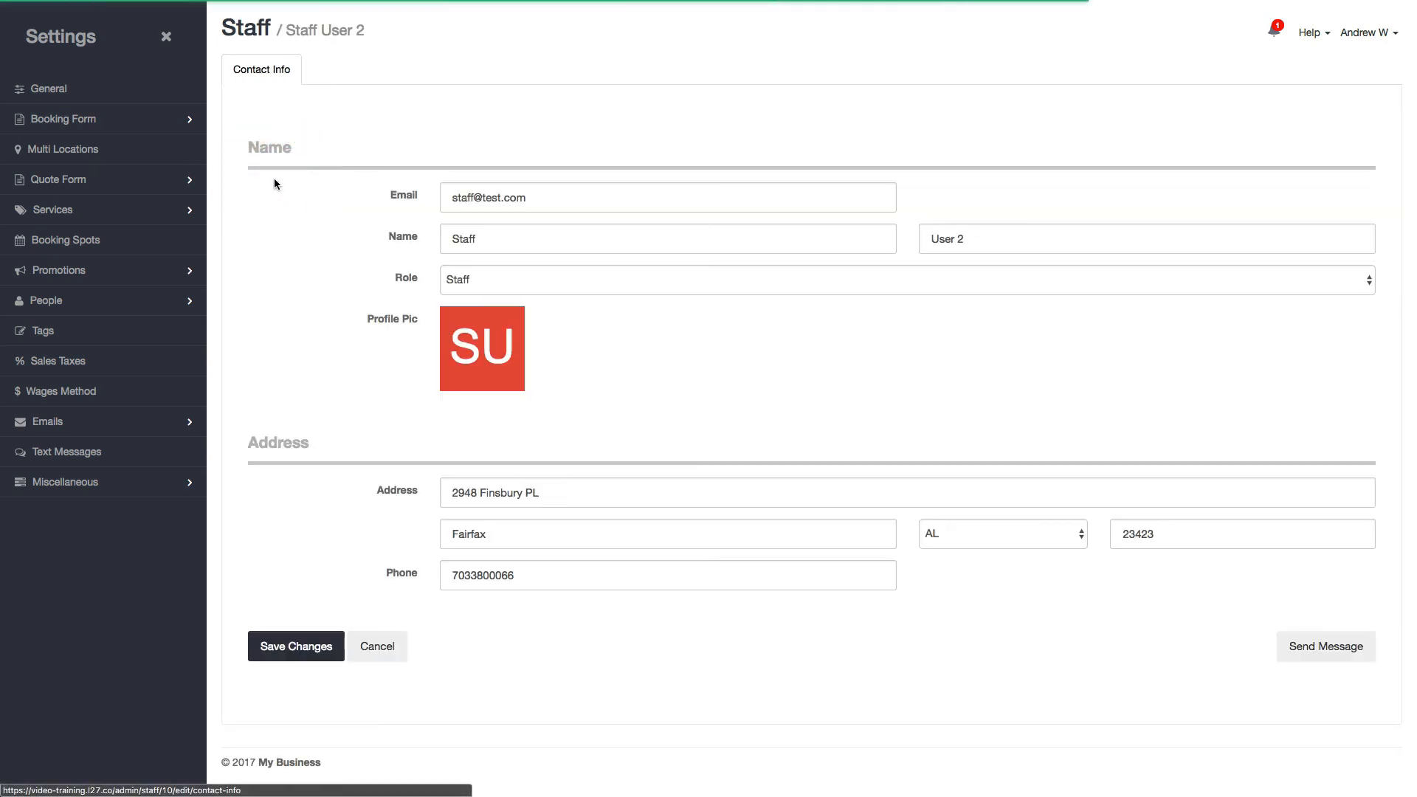
Step: Rename the member to Andrew Staff 2, set role Admin, save and return to the list
double_click(462, 239)
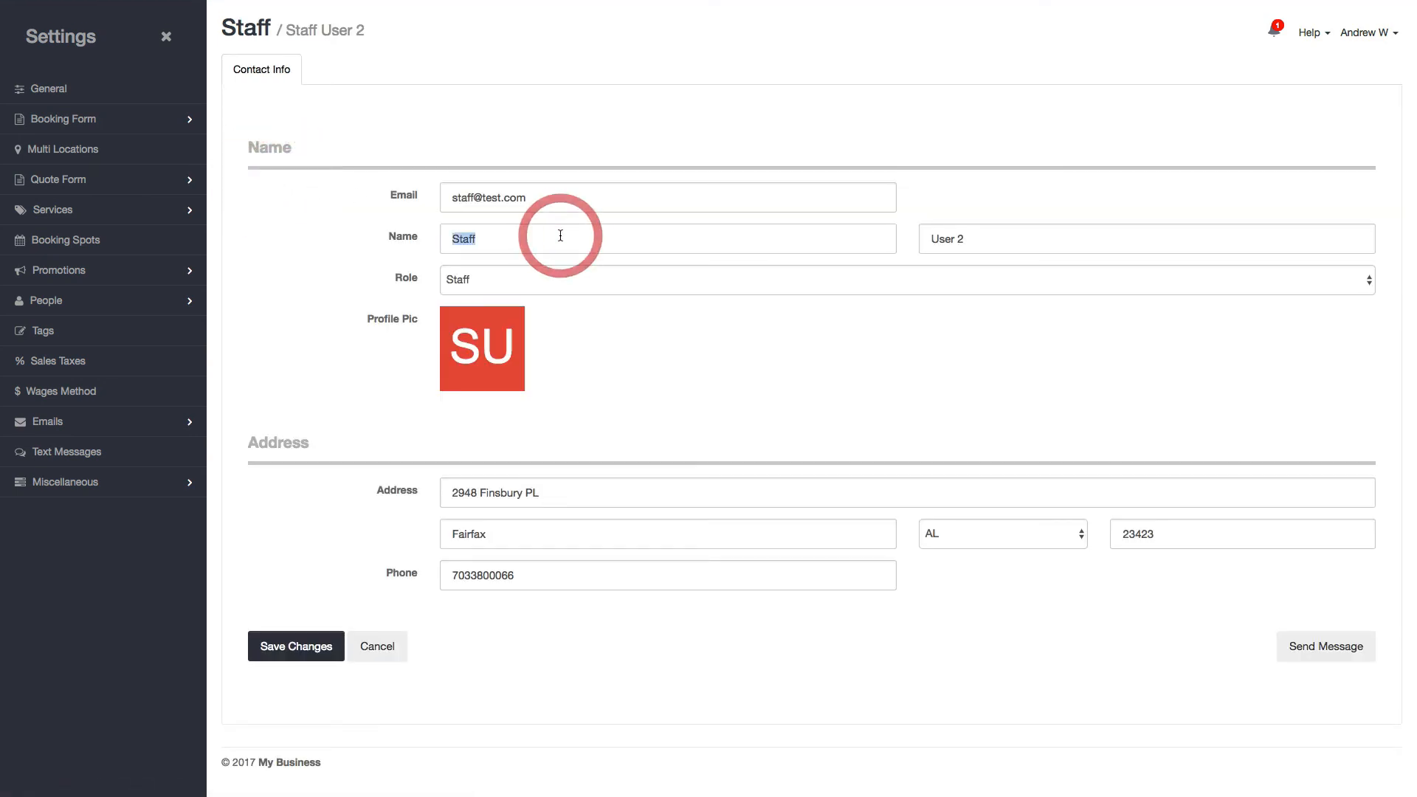
type("Andrew")
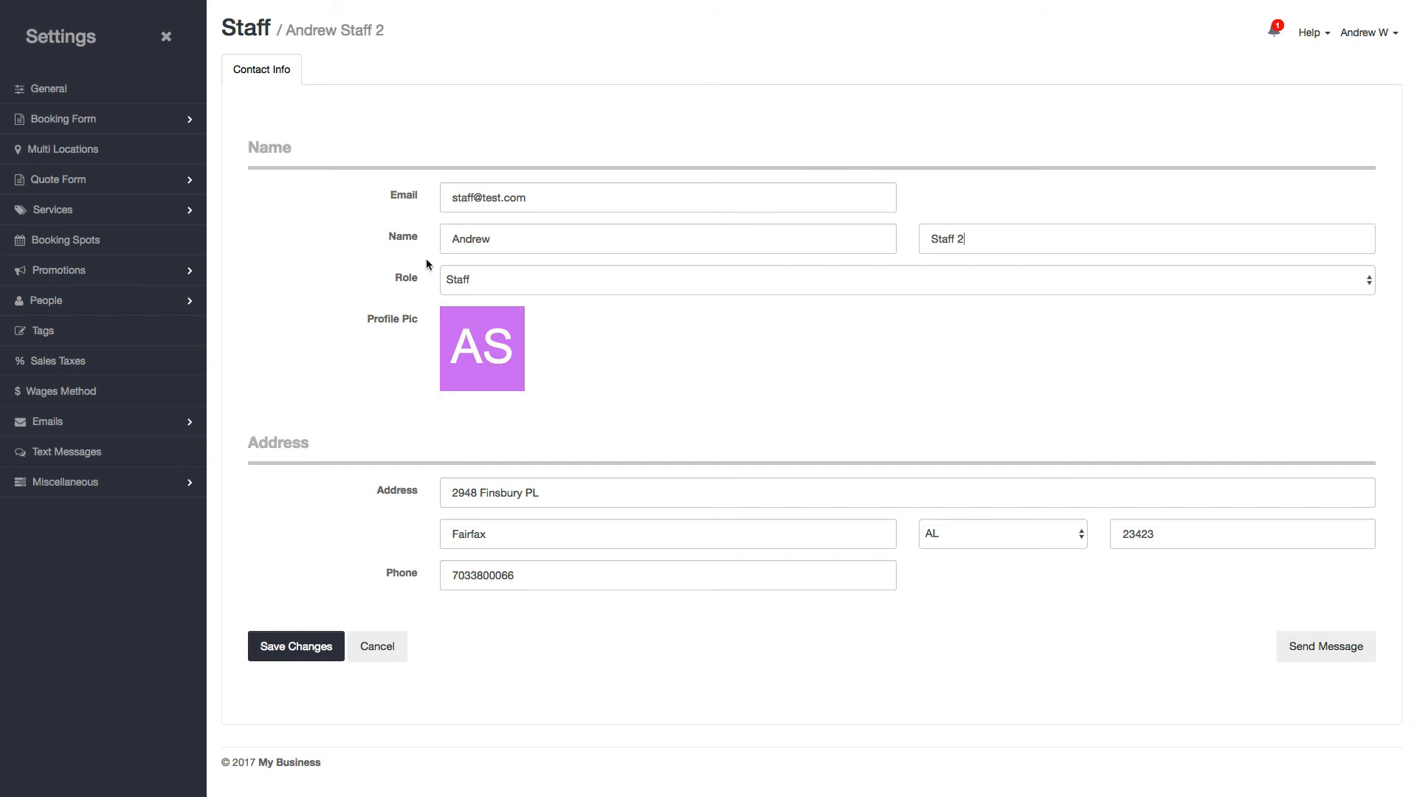
left_click(480, 301)
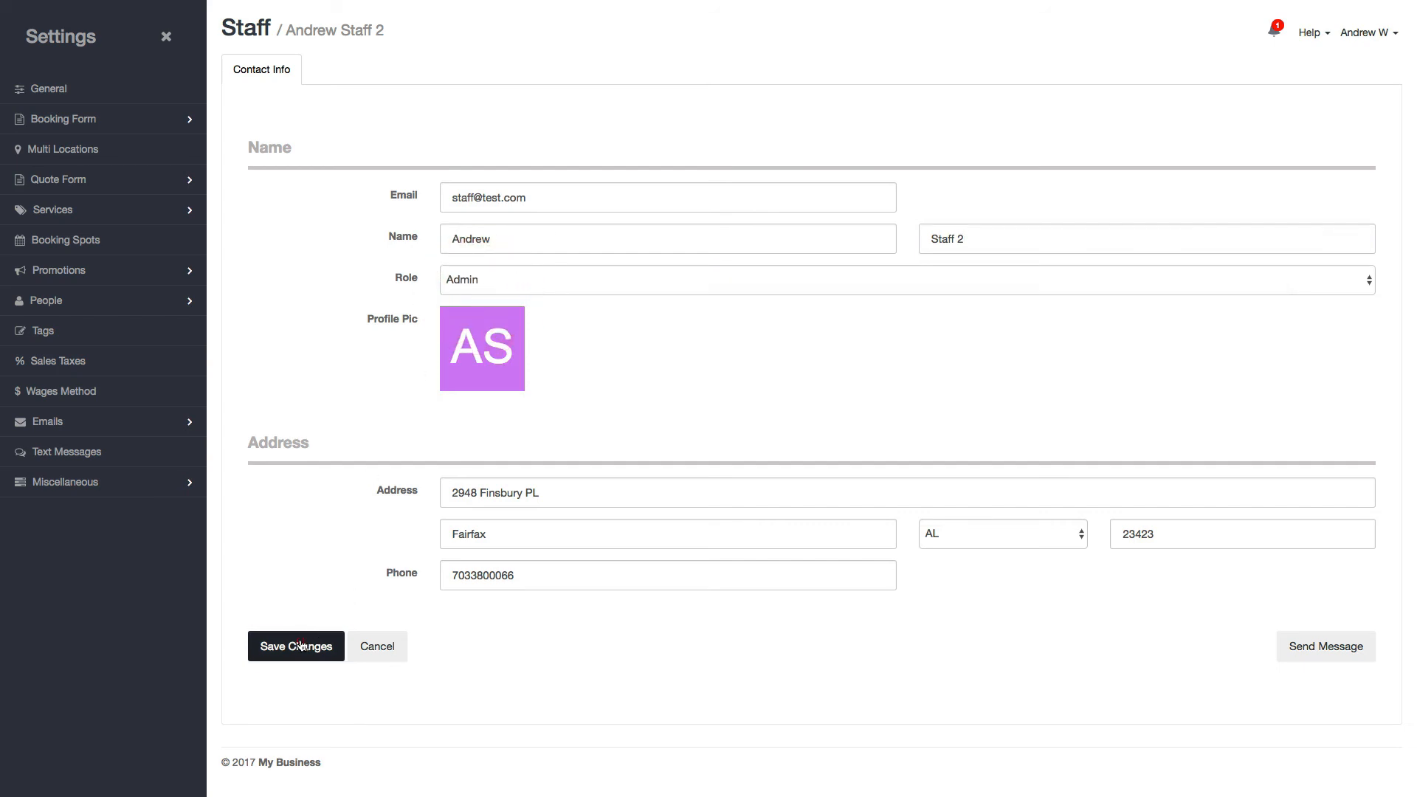
left_click(296, 645)
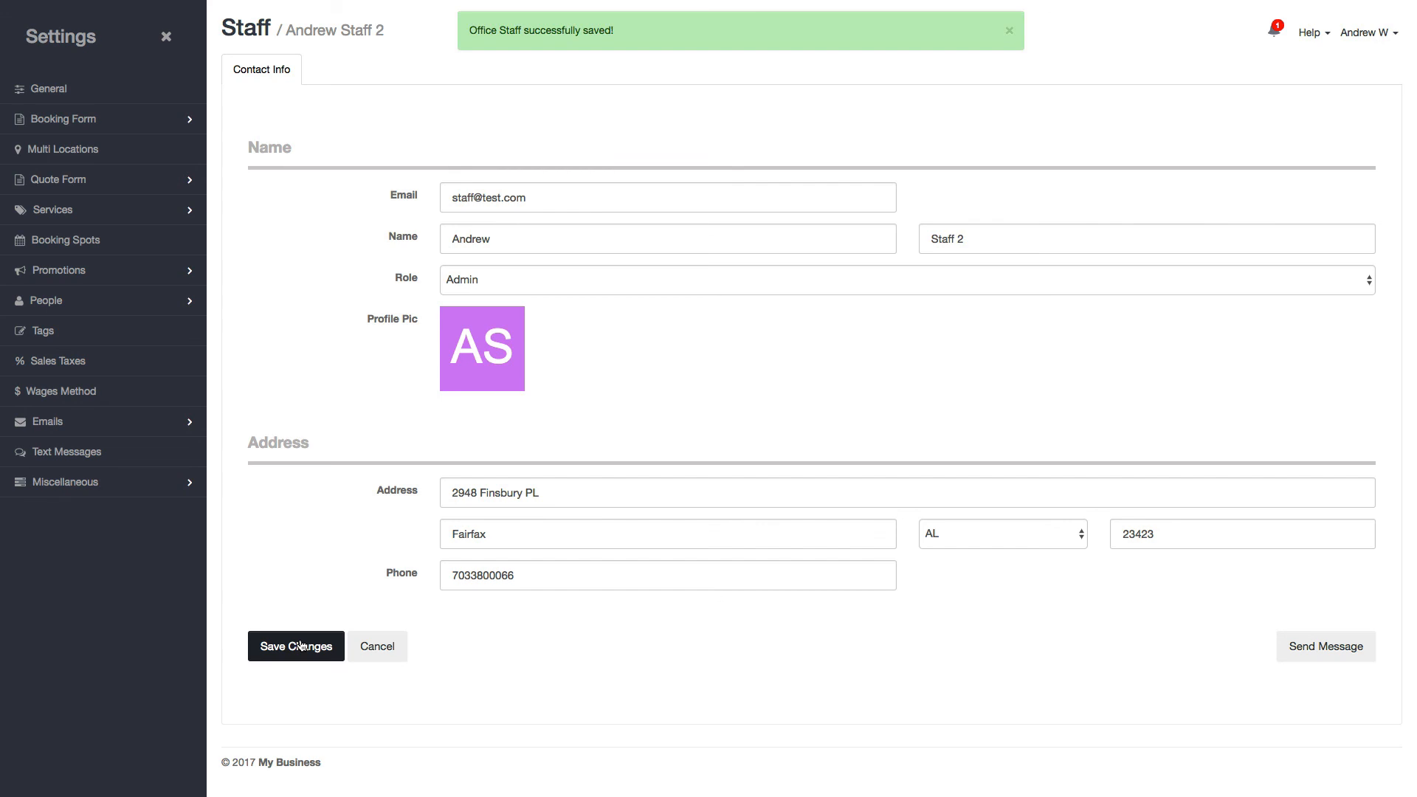
left_click(296, 647)
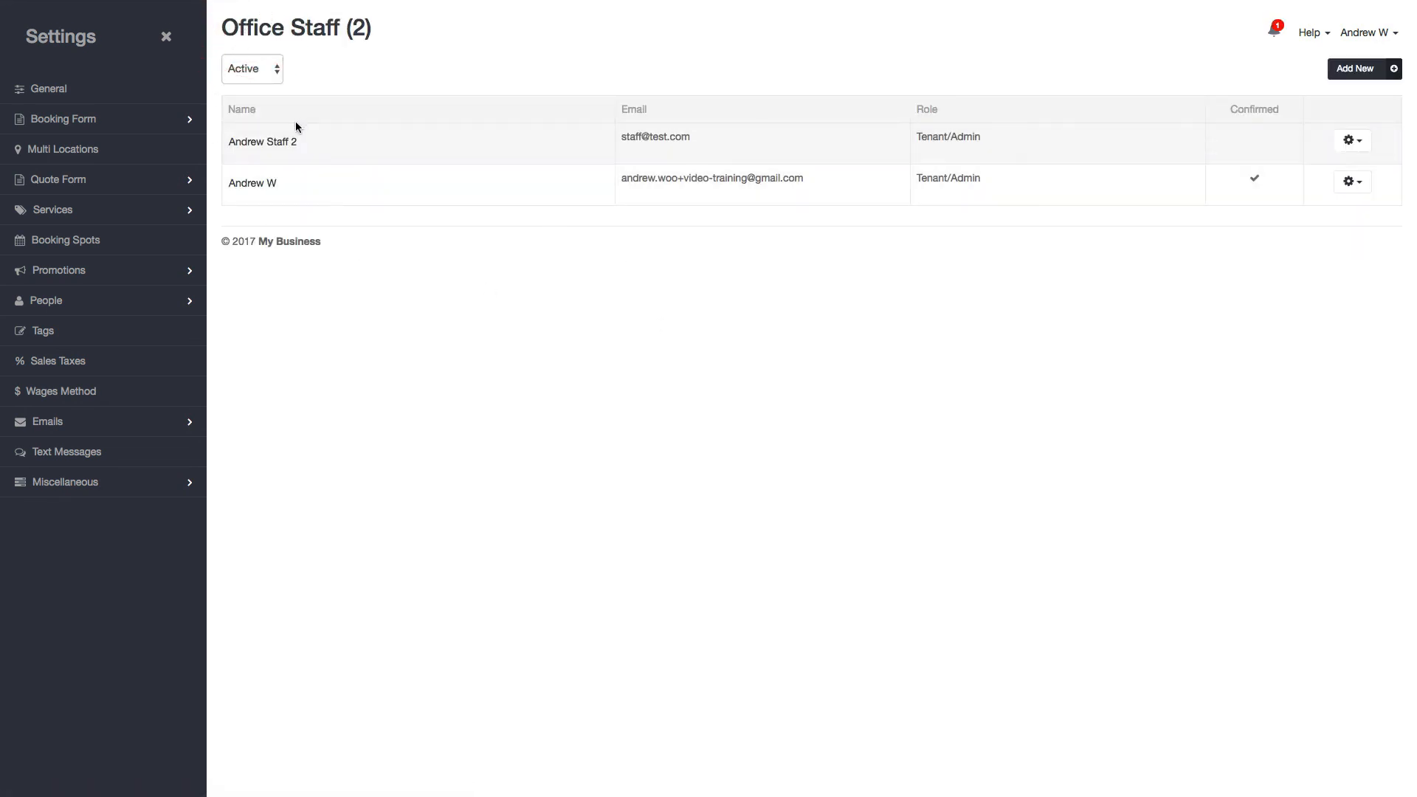
mouse_move(305, 145)
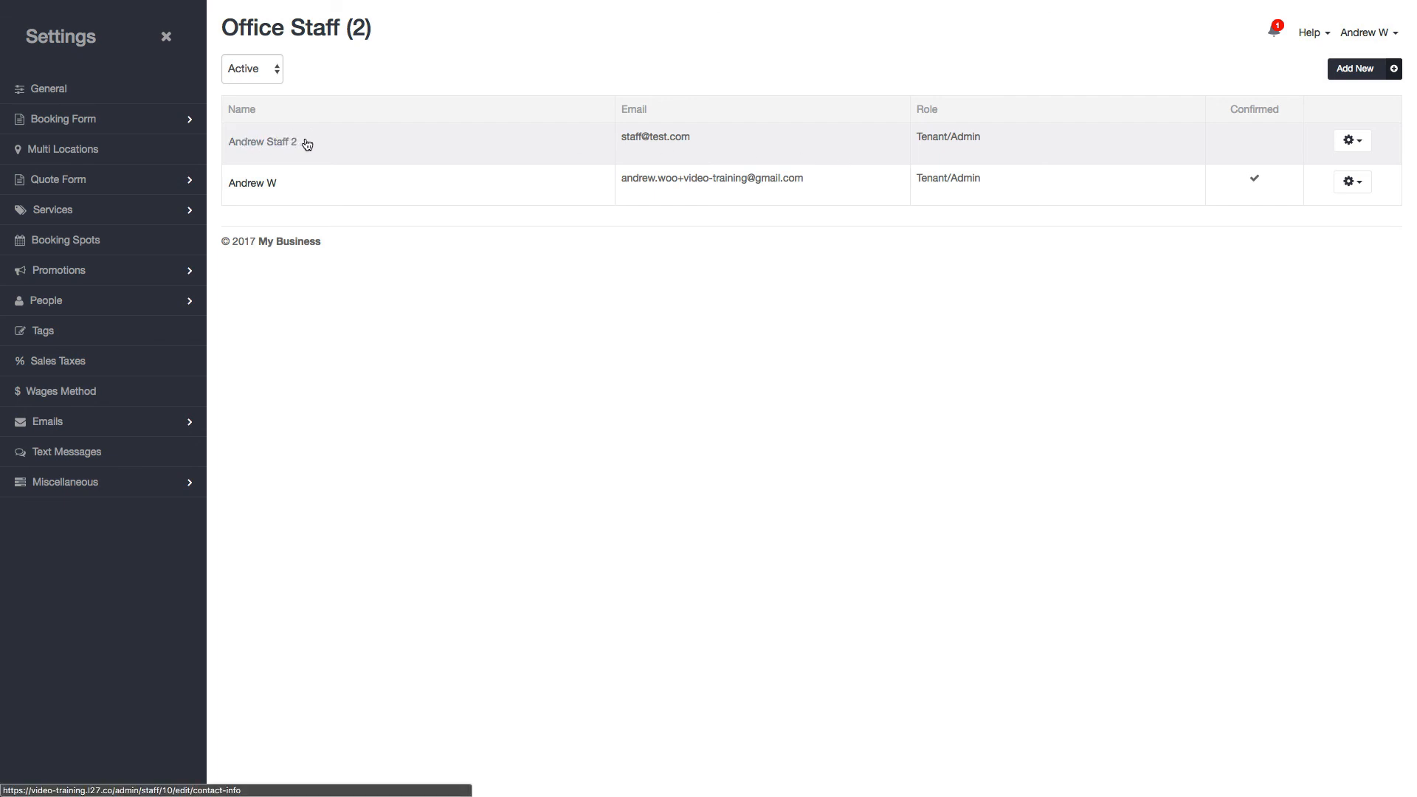
mouse_move(943, 154)
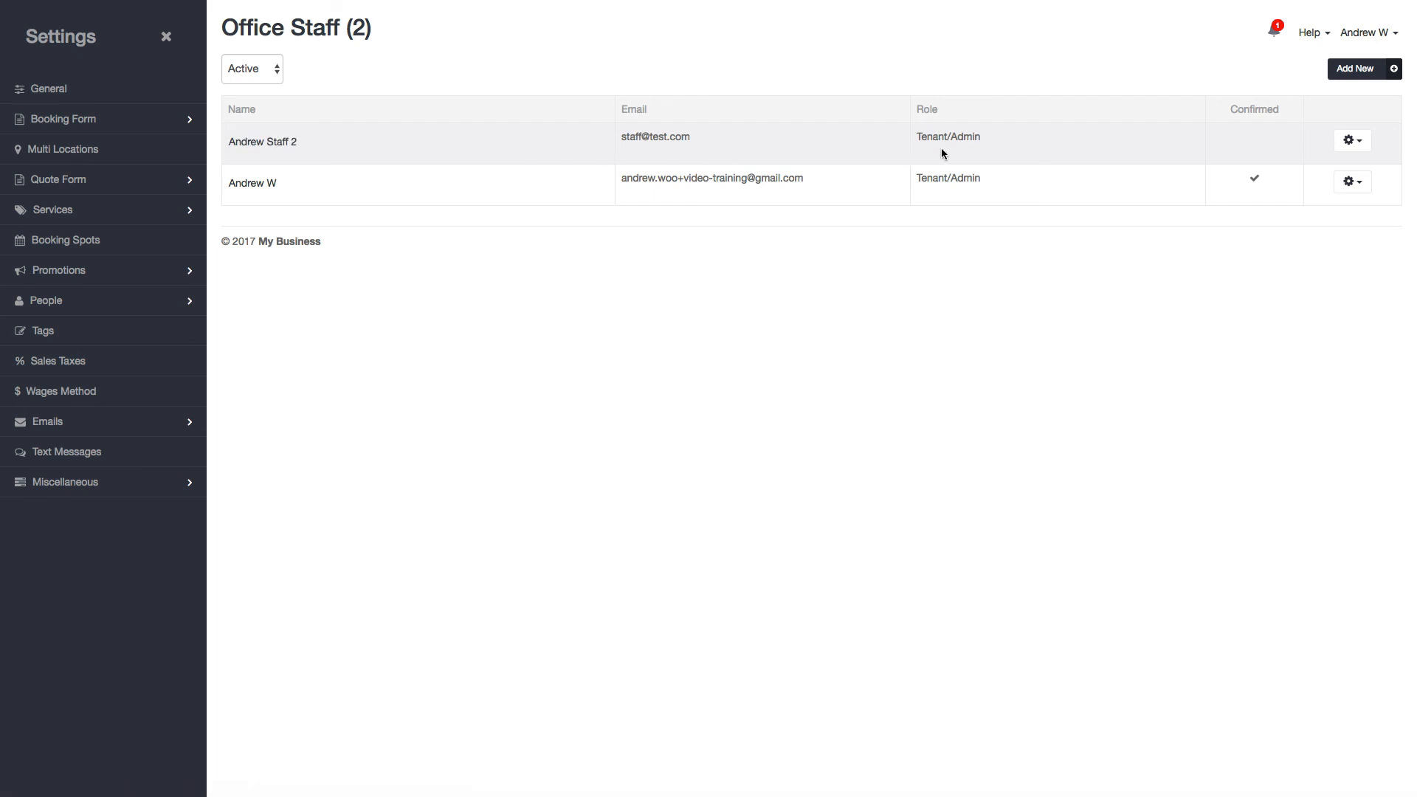
mouse_move(943, 154)
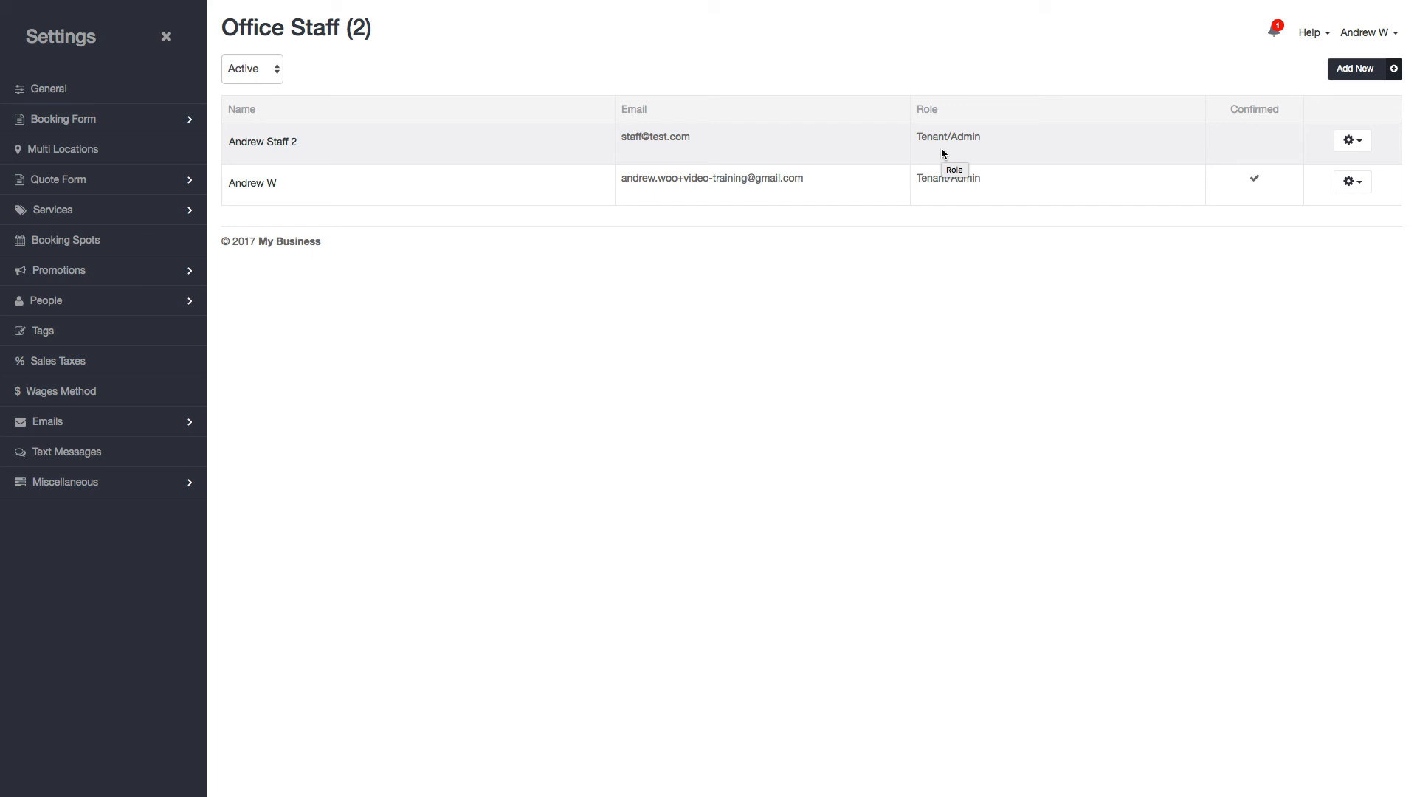